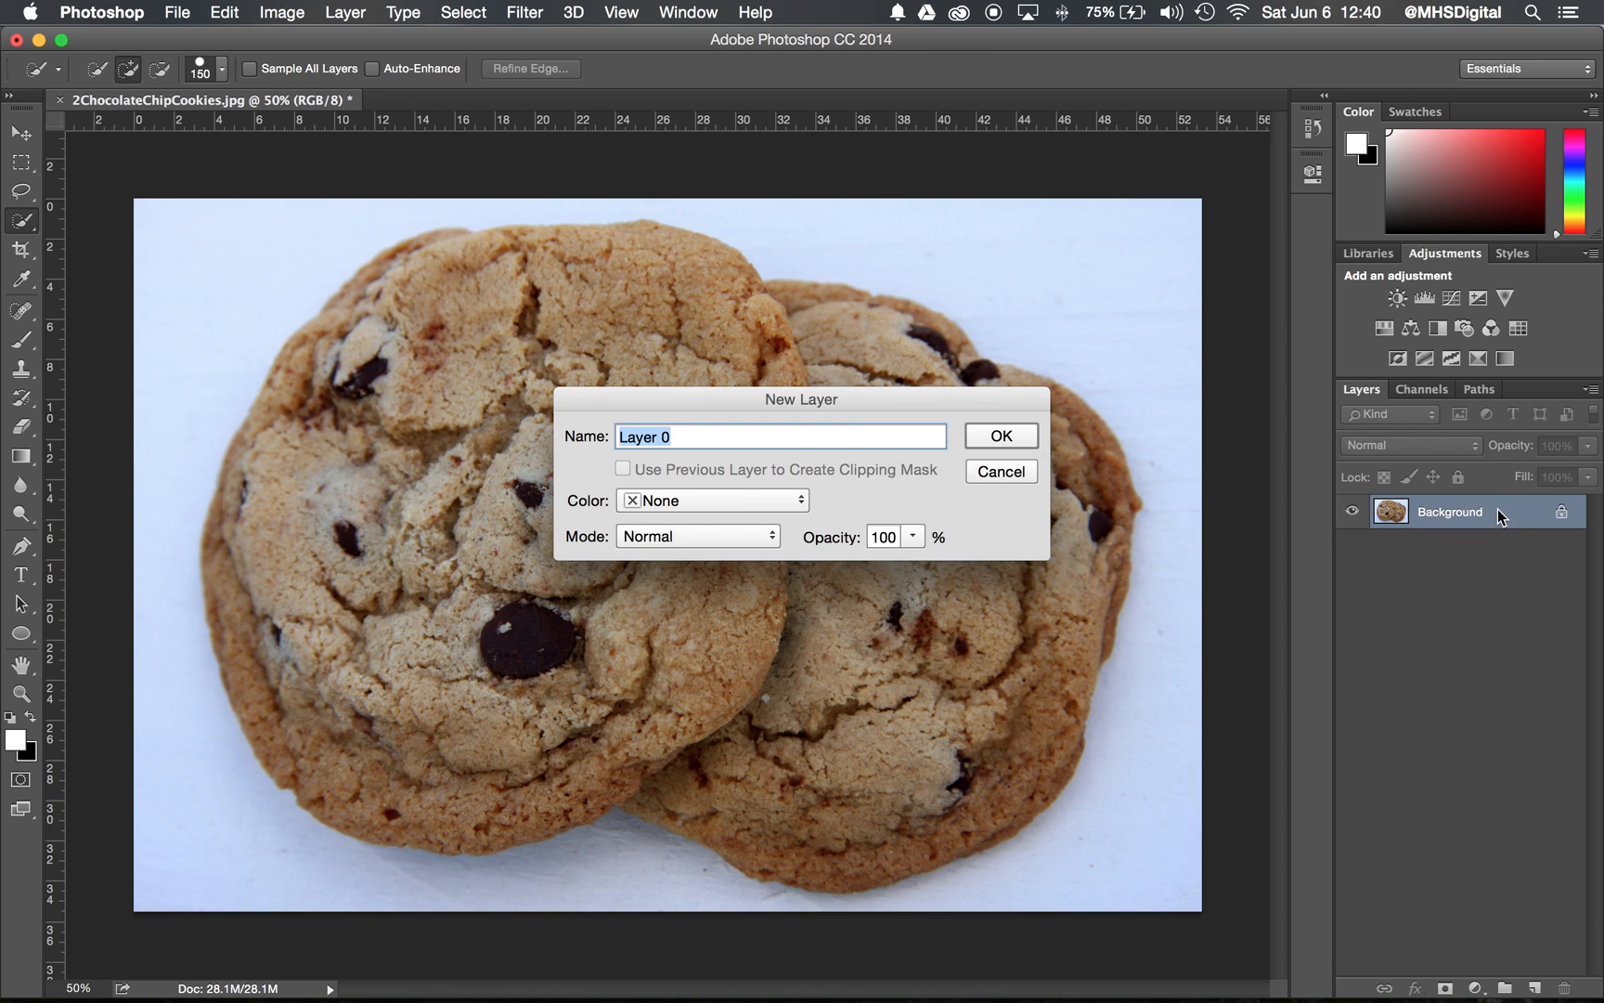
{"action": "mouse_move", "coordinate": [1083, 465]}
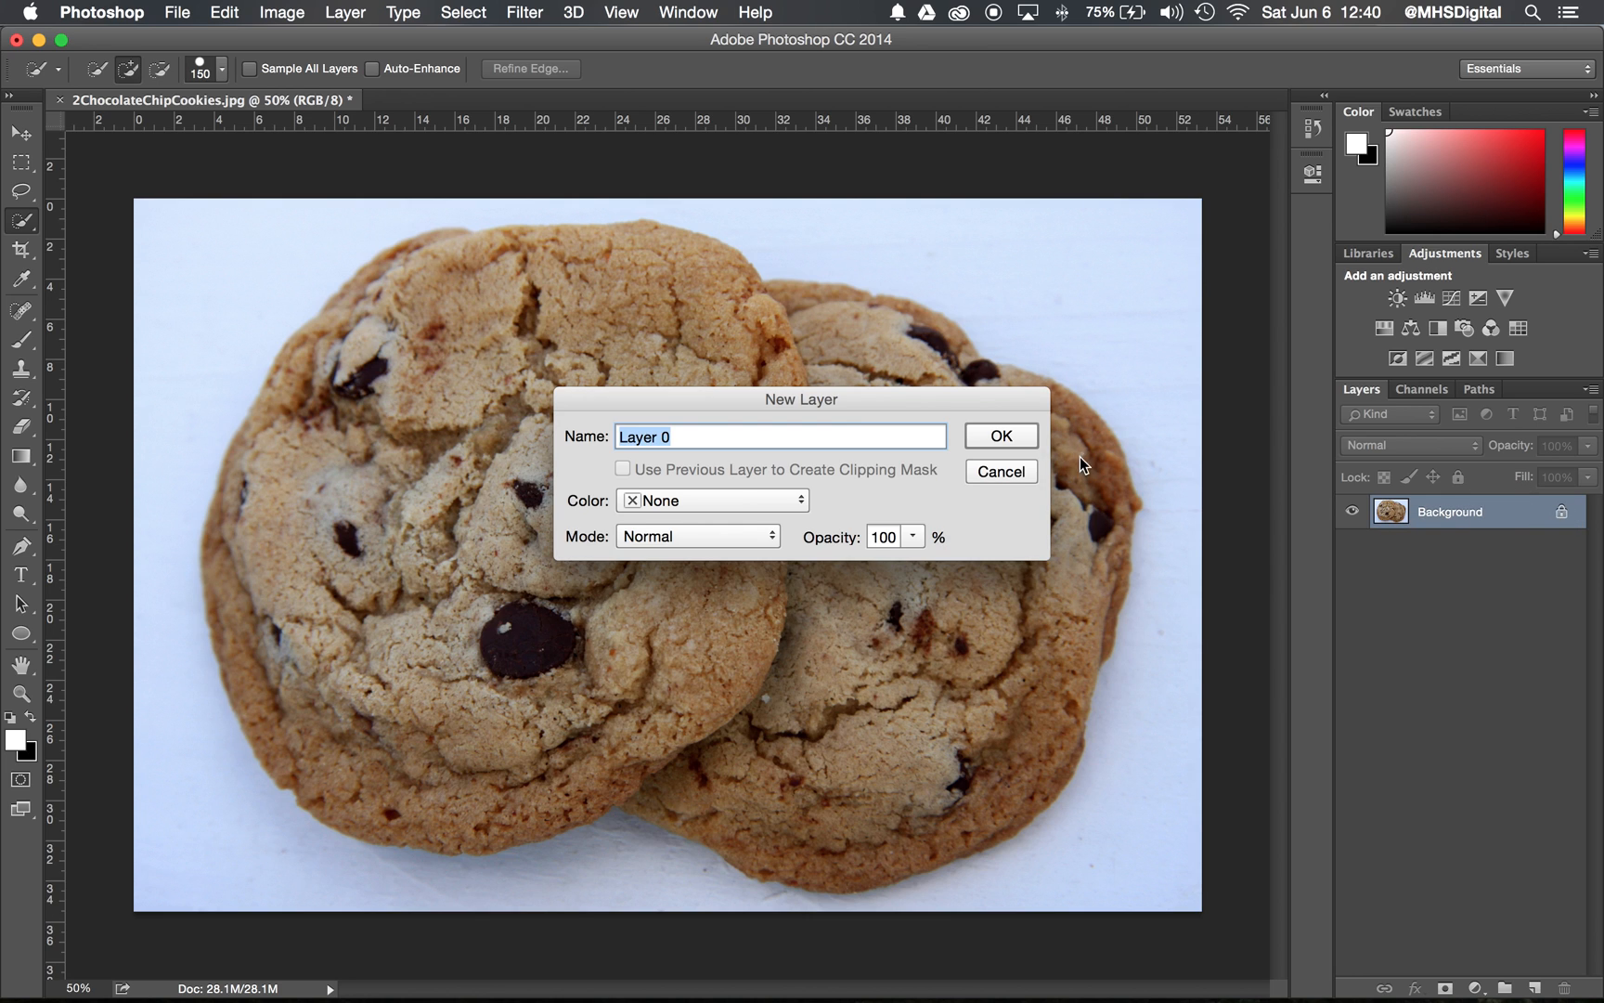
Convert the locked Background into an editable layer named Layer 0
{"action": "left_click", "coordinate": [999, 434]}
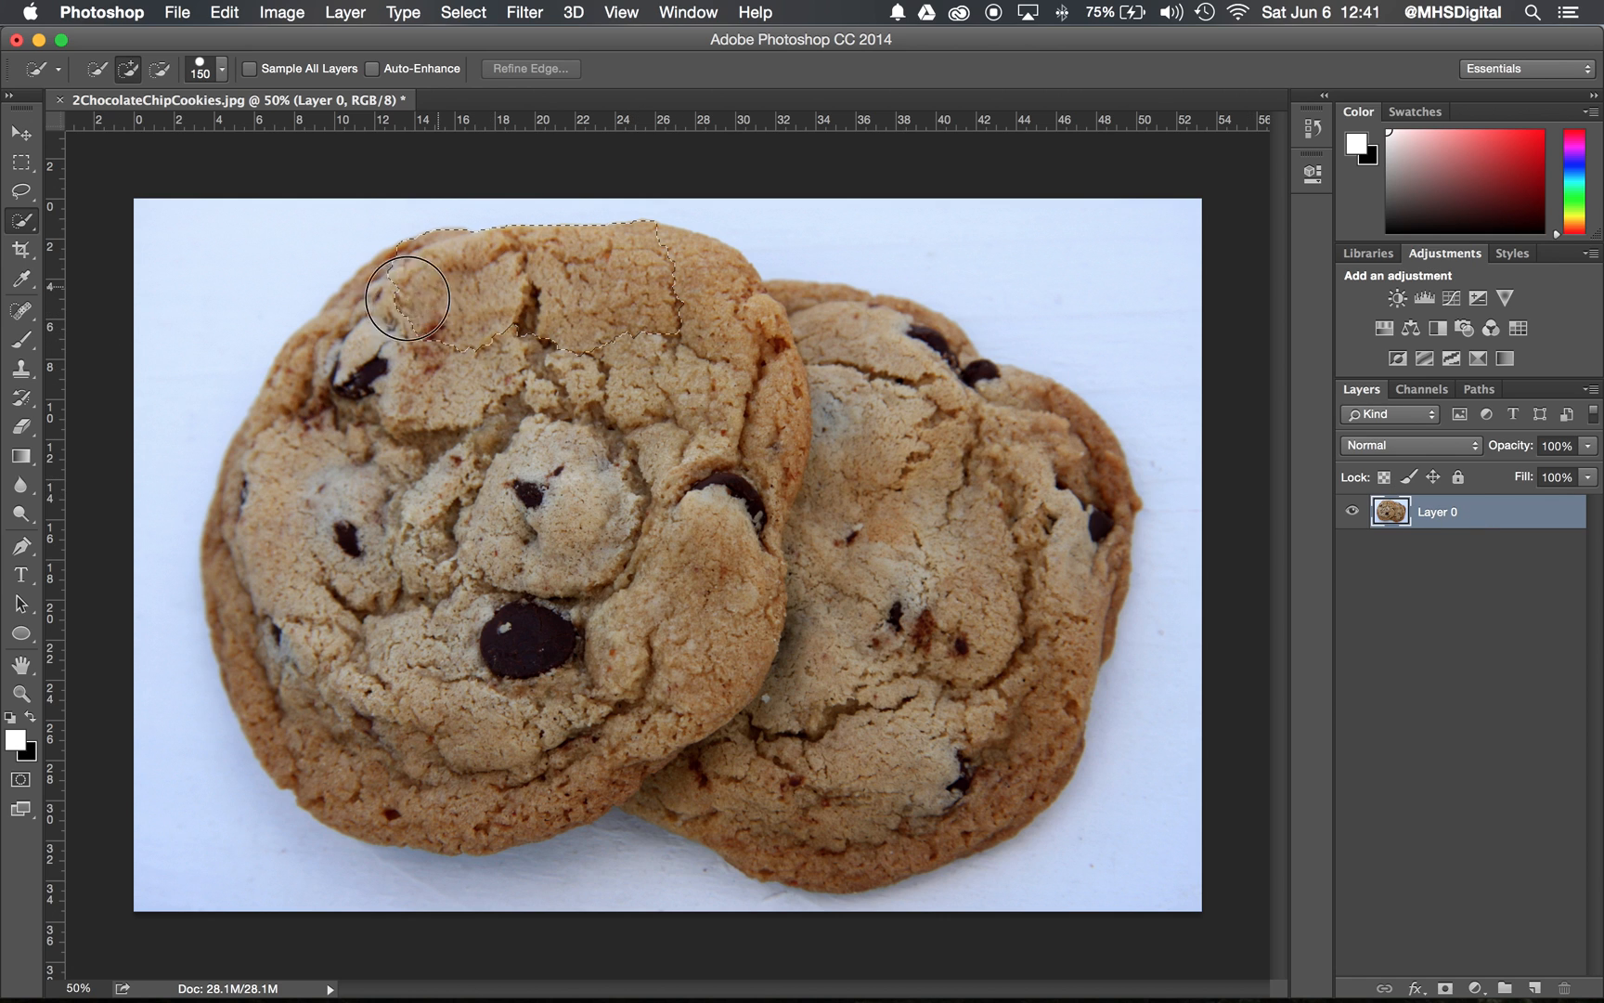
Quick-select the front and back cookies so one selection encloses both, excluding the pale backdrop
{"action": "left_click_drag", "start_coordinate": [407, 297], "coordinate": [351, 736]}
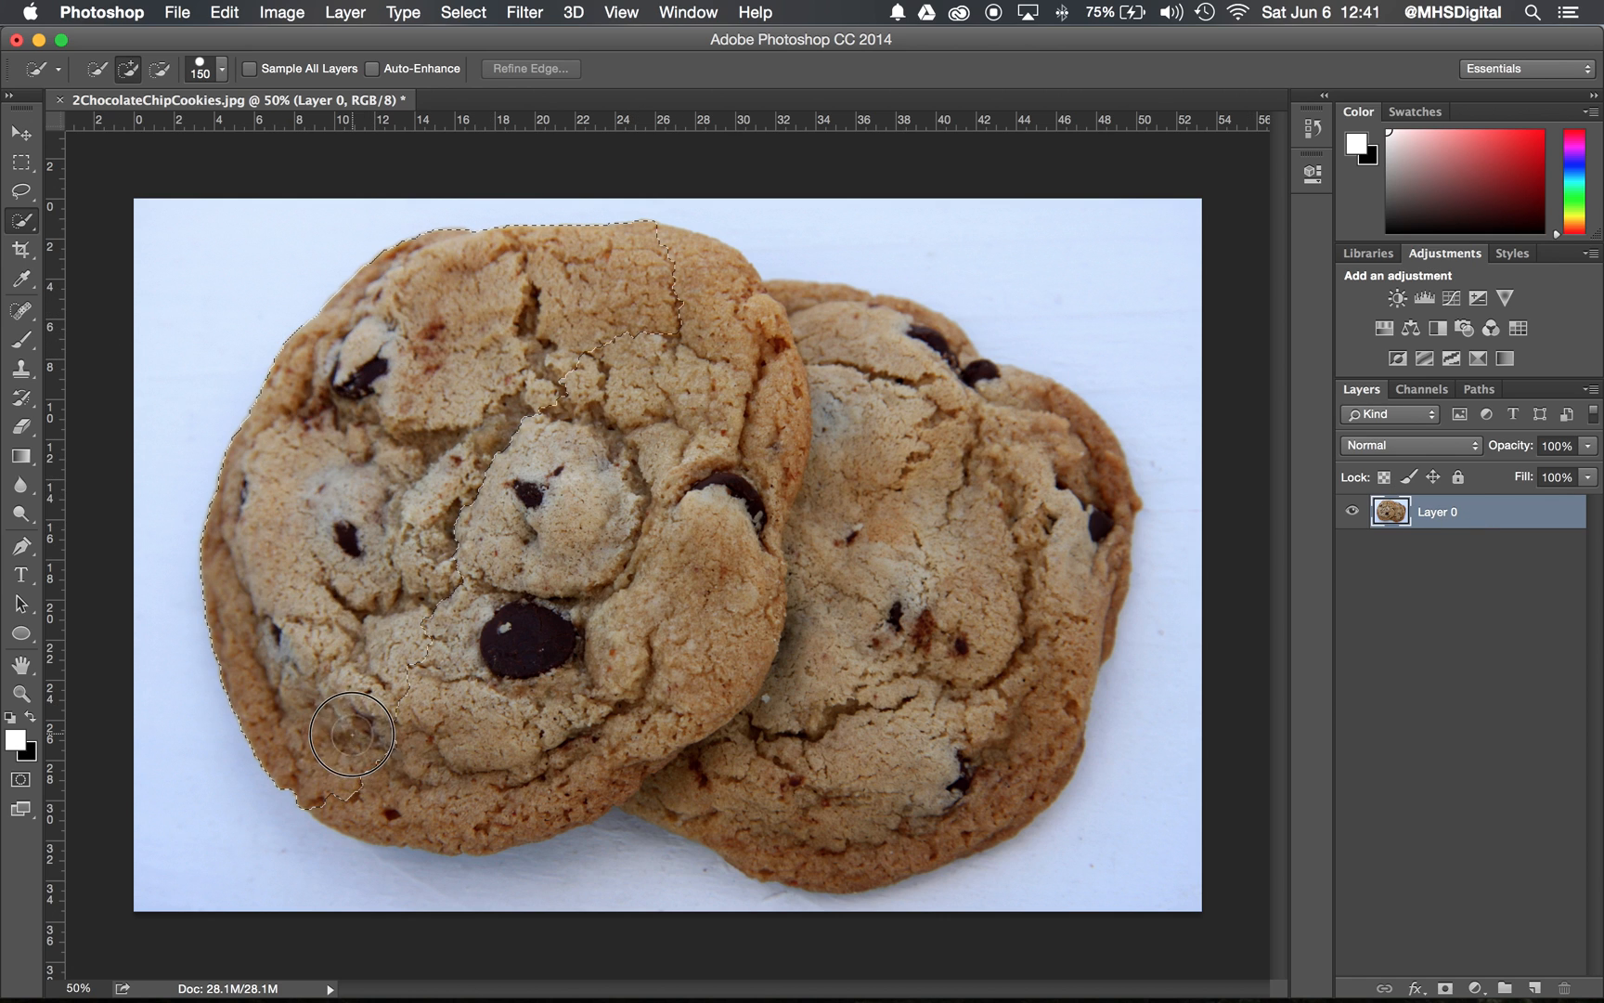
{"action": "left_click_drag", "start_coordinate": [351, 736], "coordinate": [819, 809]}
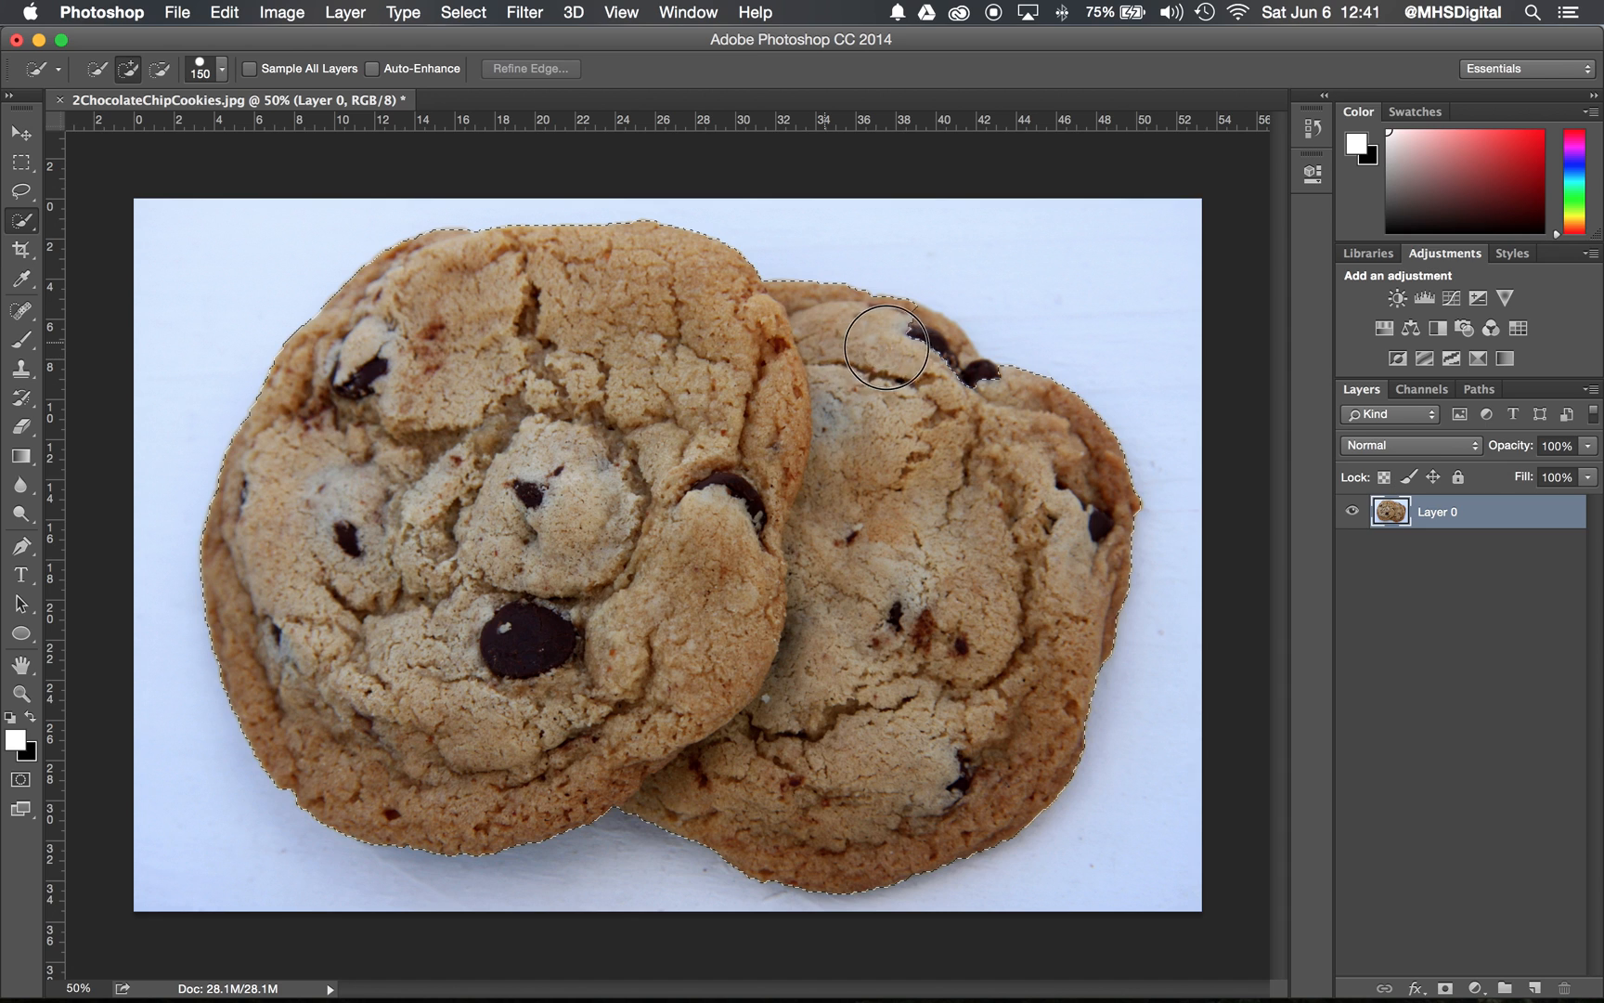
{"action": "left_click", "coordinate": [886, 344]}
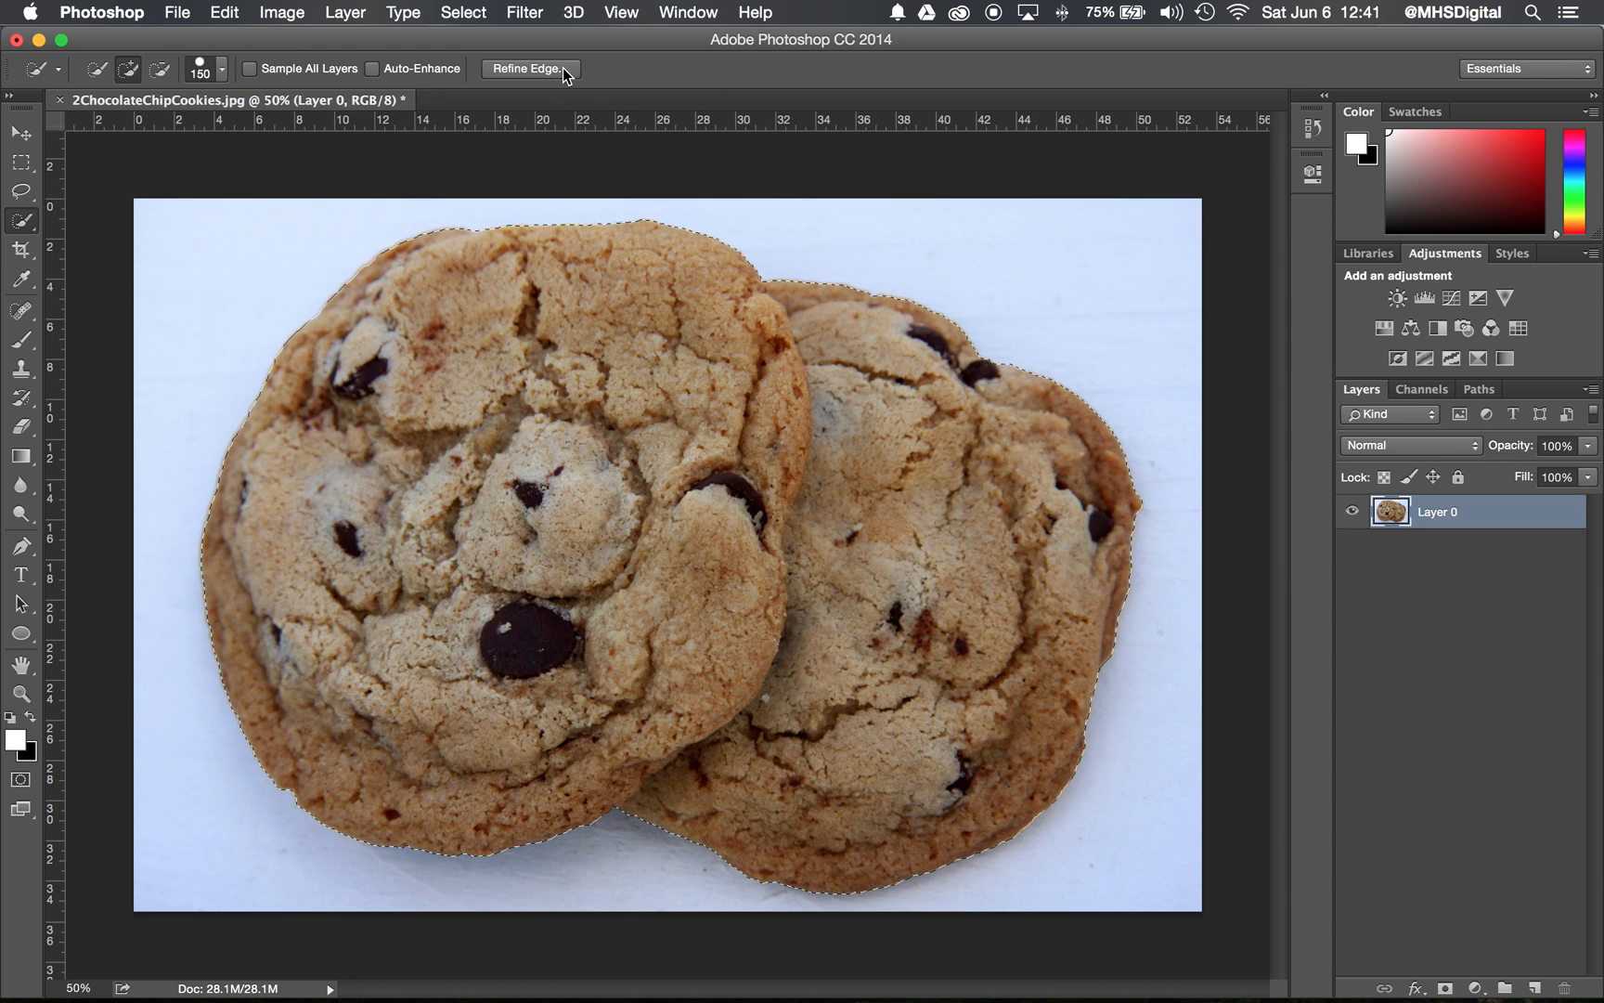
{"action": "mouse_move", "coordinate": [529, 68]}
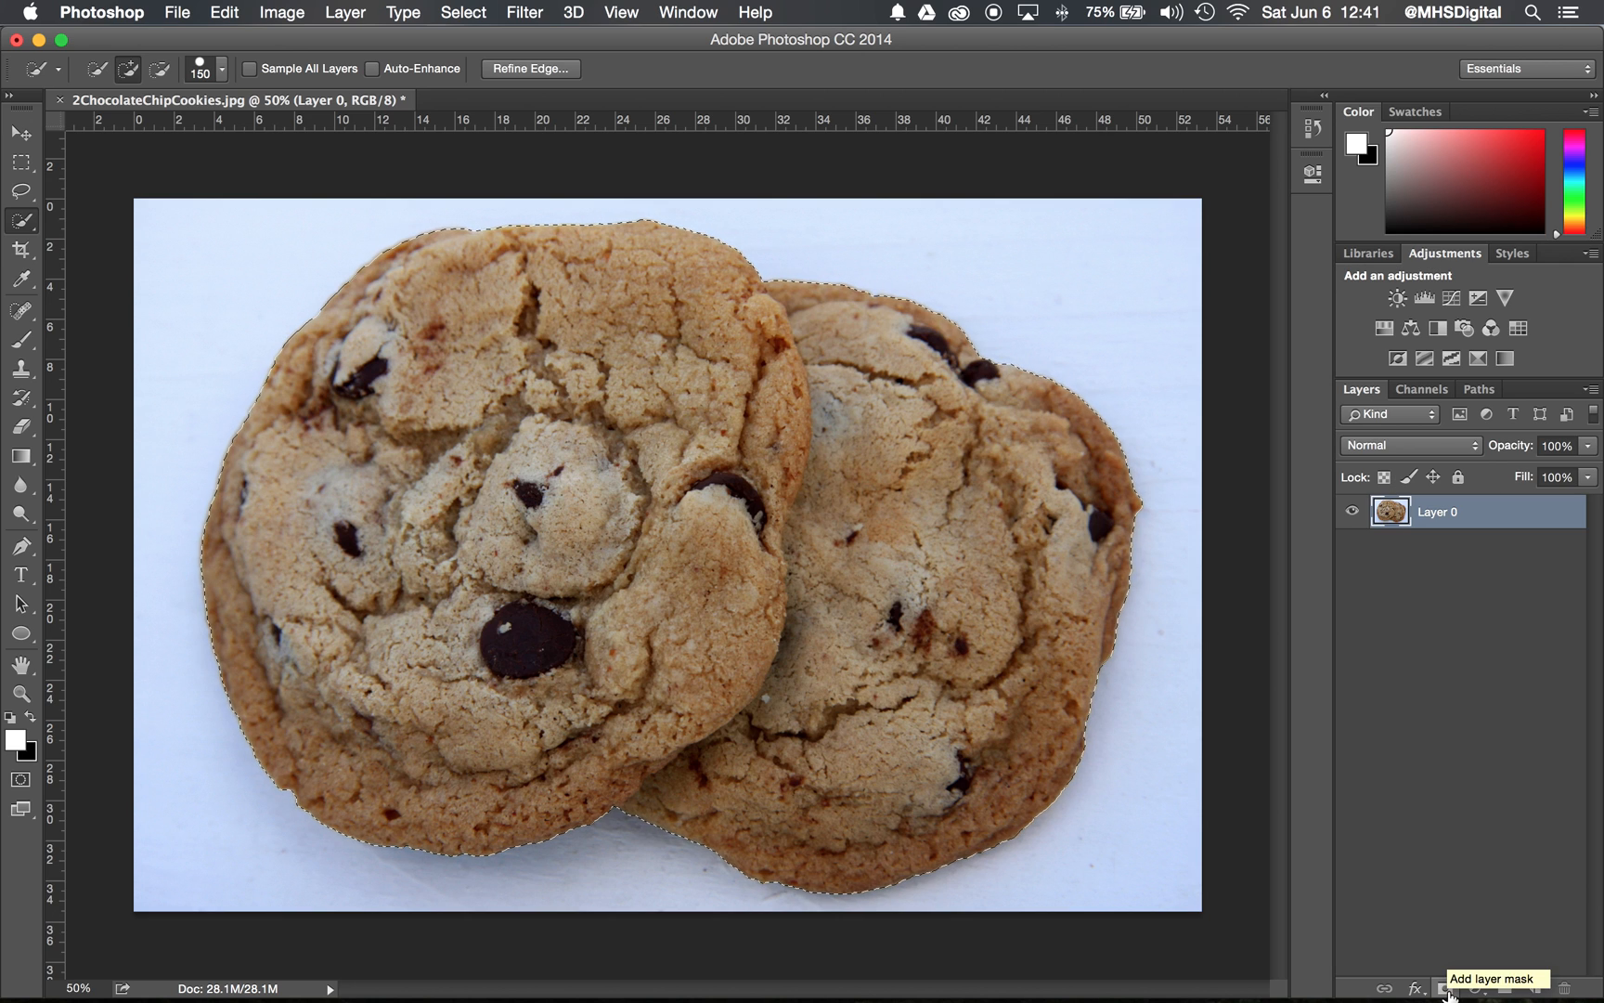
Add a layer mask that hides the pale background, leaving both cookies on transparency
{"action": "left_click", "coordinate": [1446, 986]}
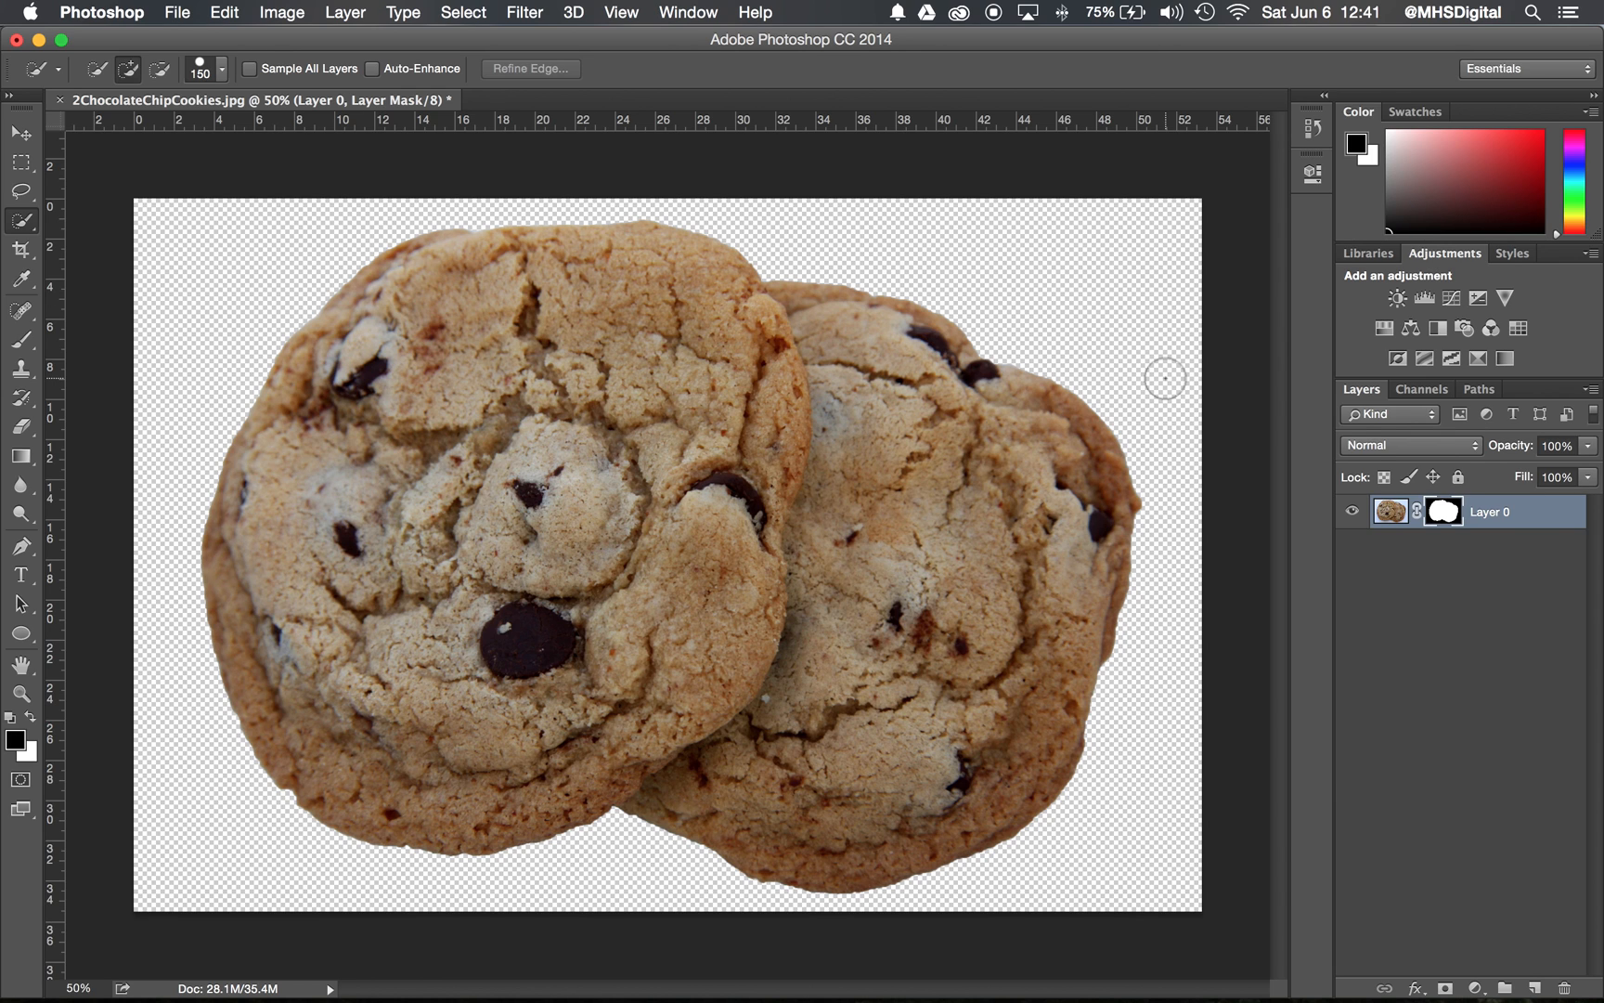
Save a PNG copy as 2ChocolateChipCookies.png on the Desktop with default compression
{"action": "left_click", "coordinate": [176, 13]}
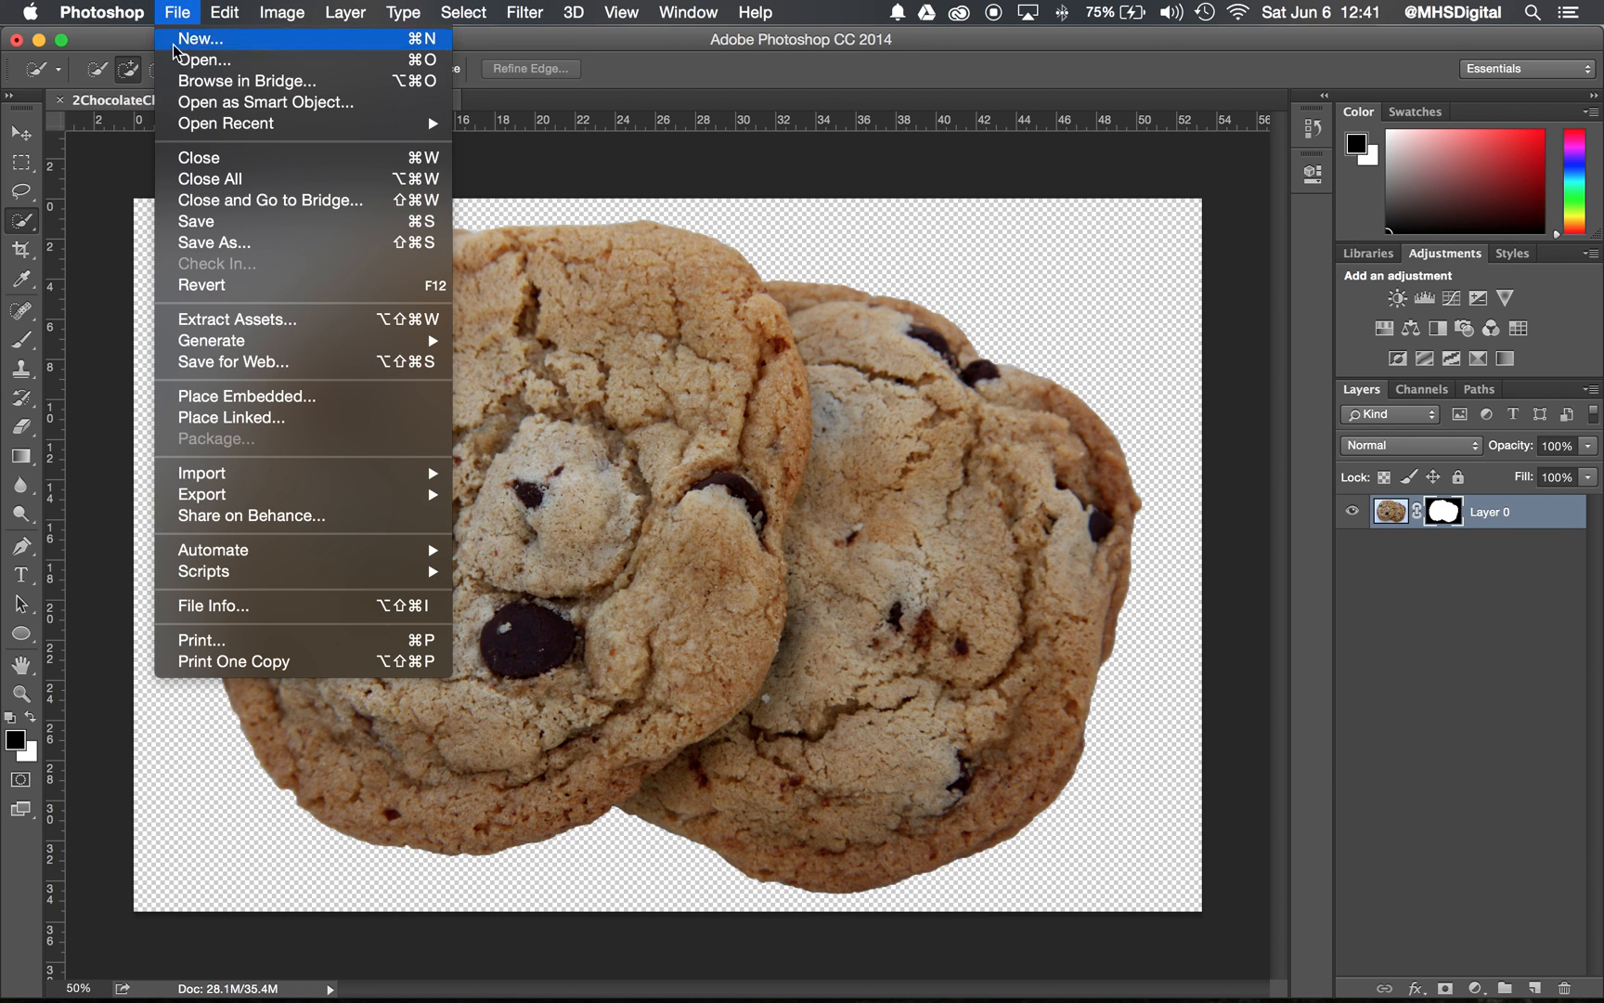
{"action": "left_click", "coordinate": [213, 243]}
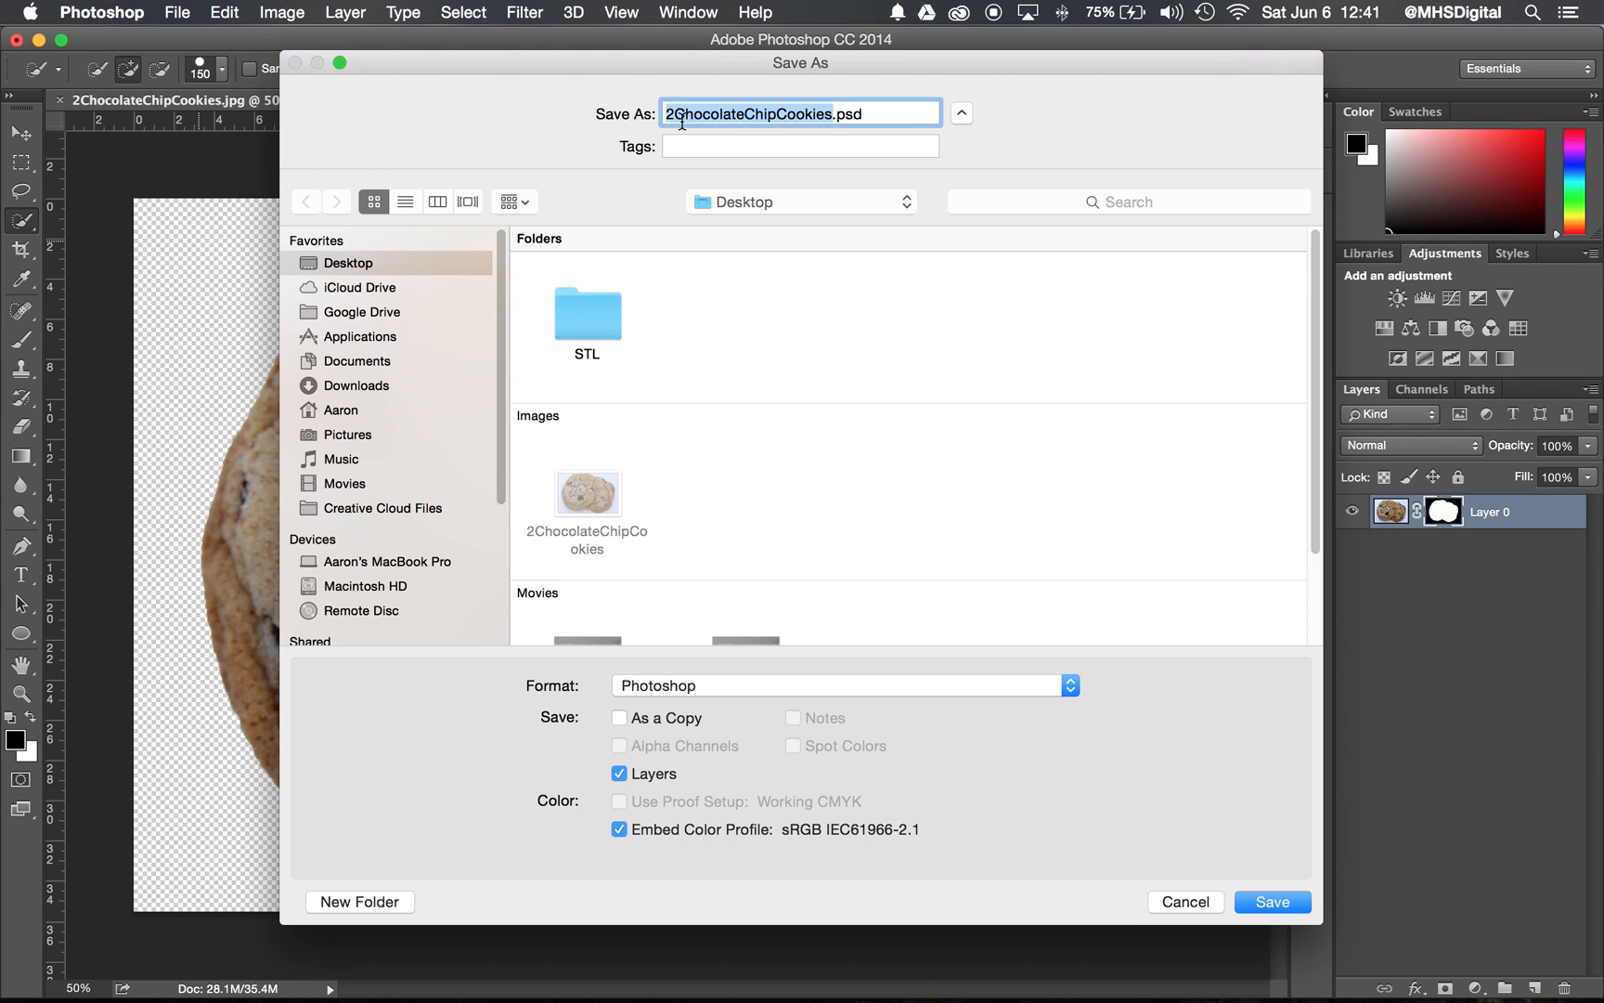
{"action": "mouse_move", "coordinate": [930, 637]}
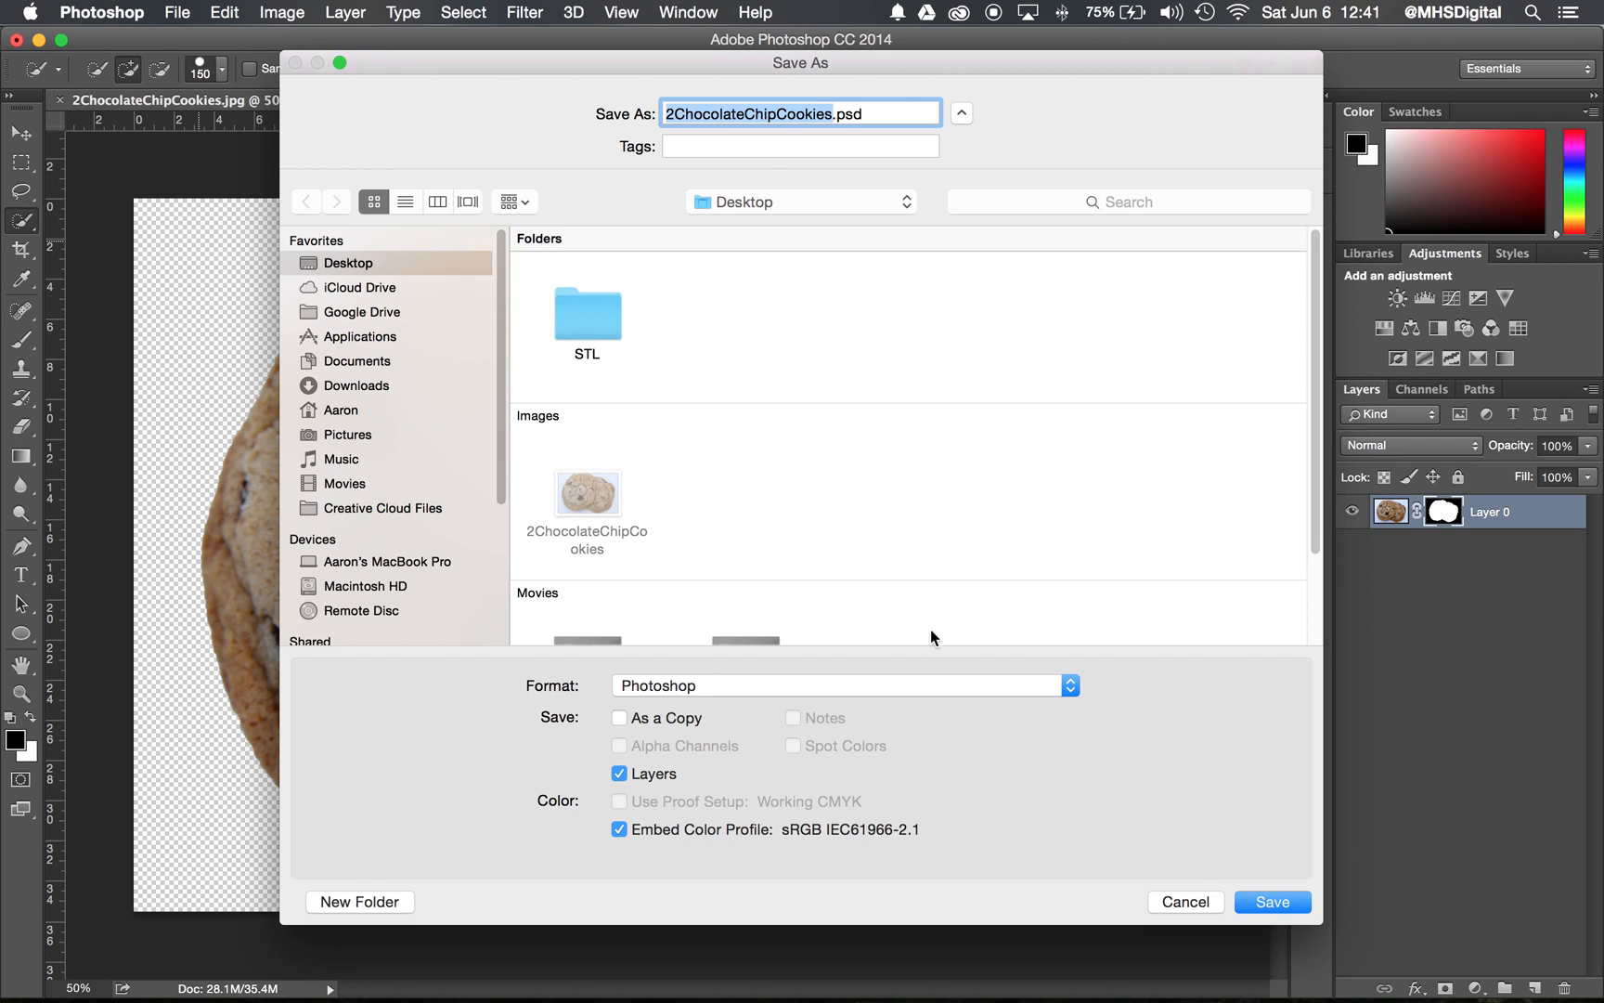
{"action": "mouse_move", "coordinate": [807, 352]}
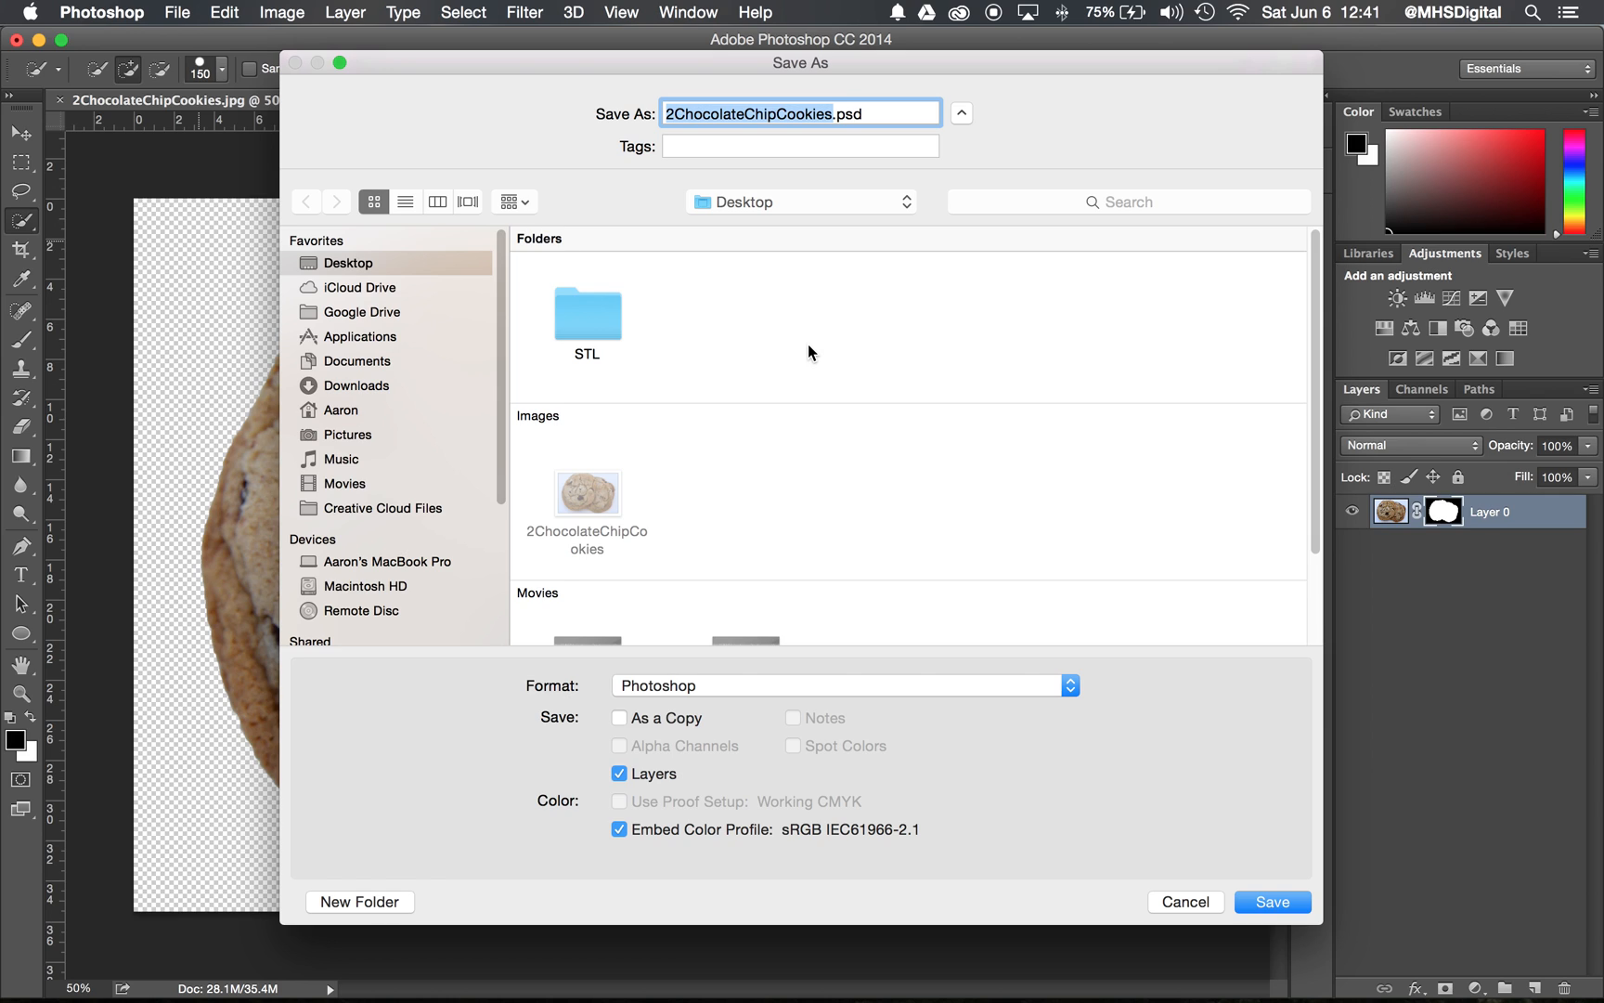
{"action": "mouse_move", "coordinate": [594, 585]}
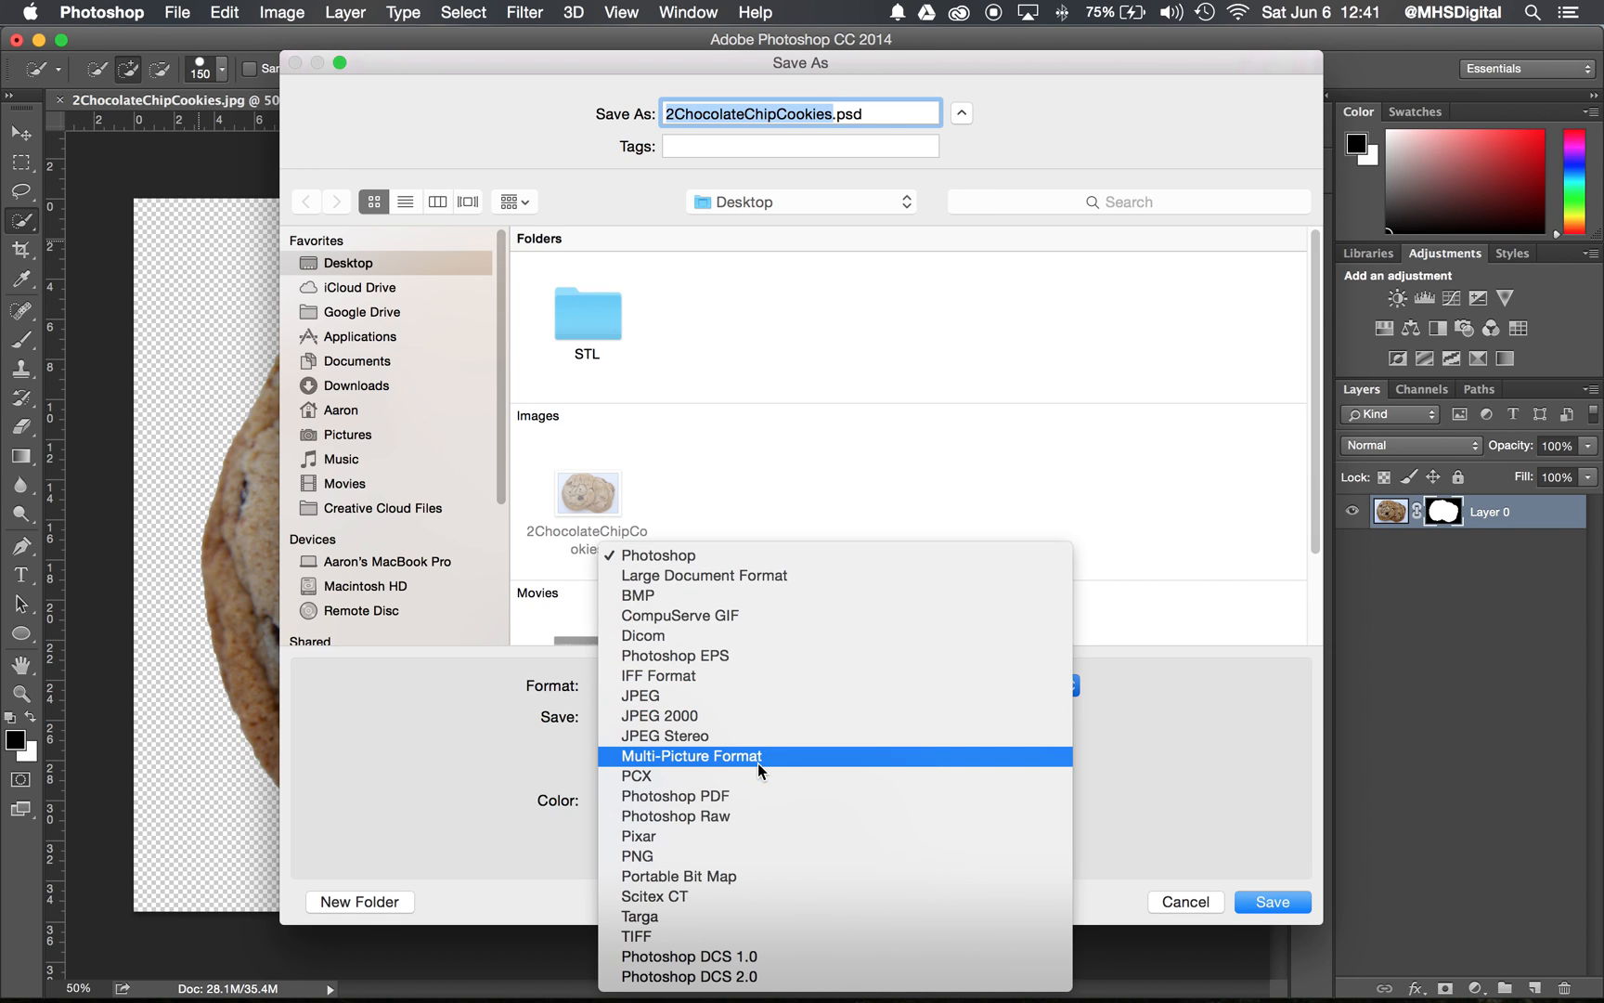
{"action": "mouse_move", "coordinate": [637, 936]}
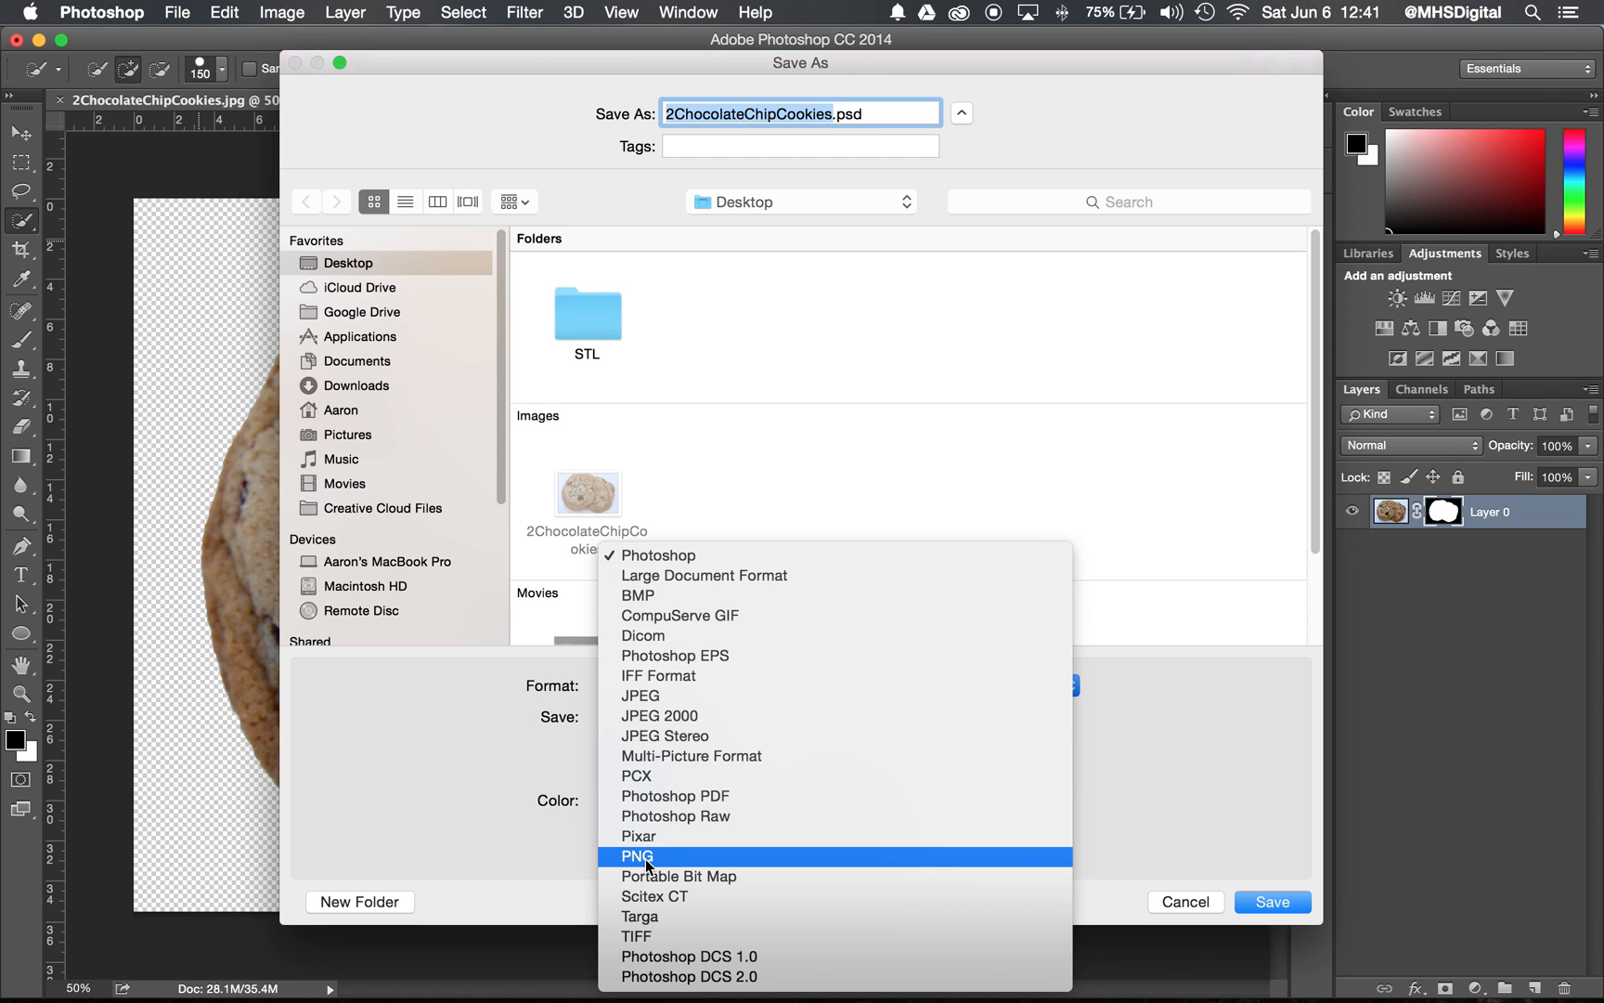
{"action": "mouse_move", "coordinate": [700, 858]}
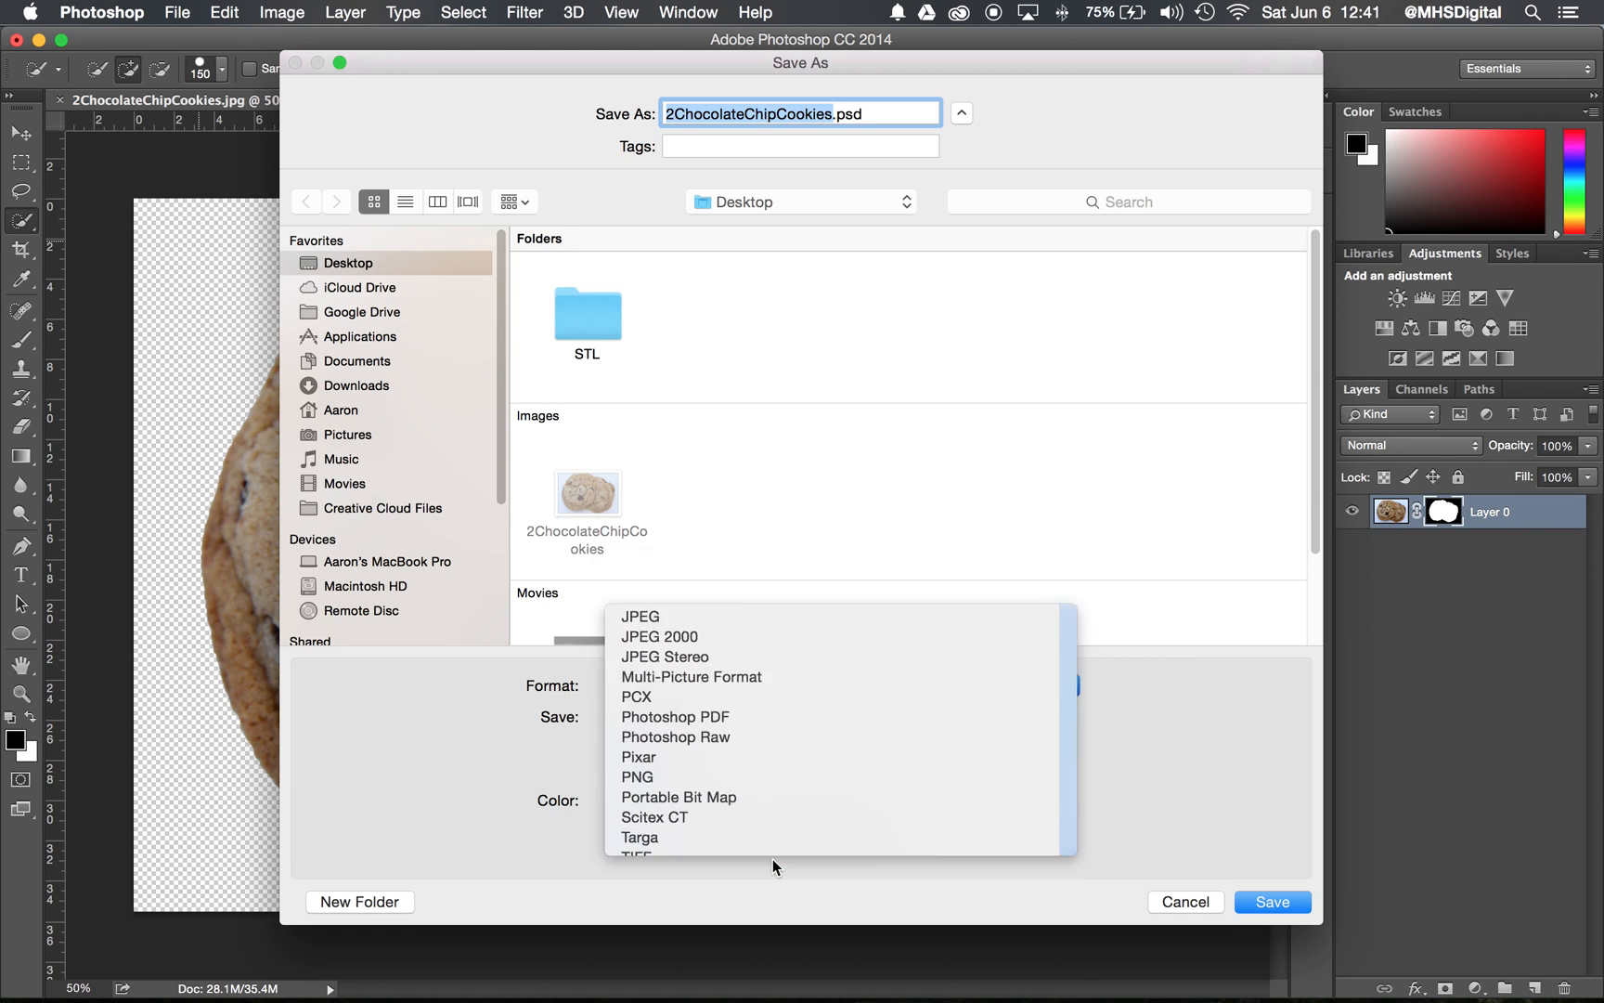
{"action": "left_click", "coordinate": [636, 776]}
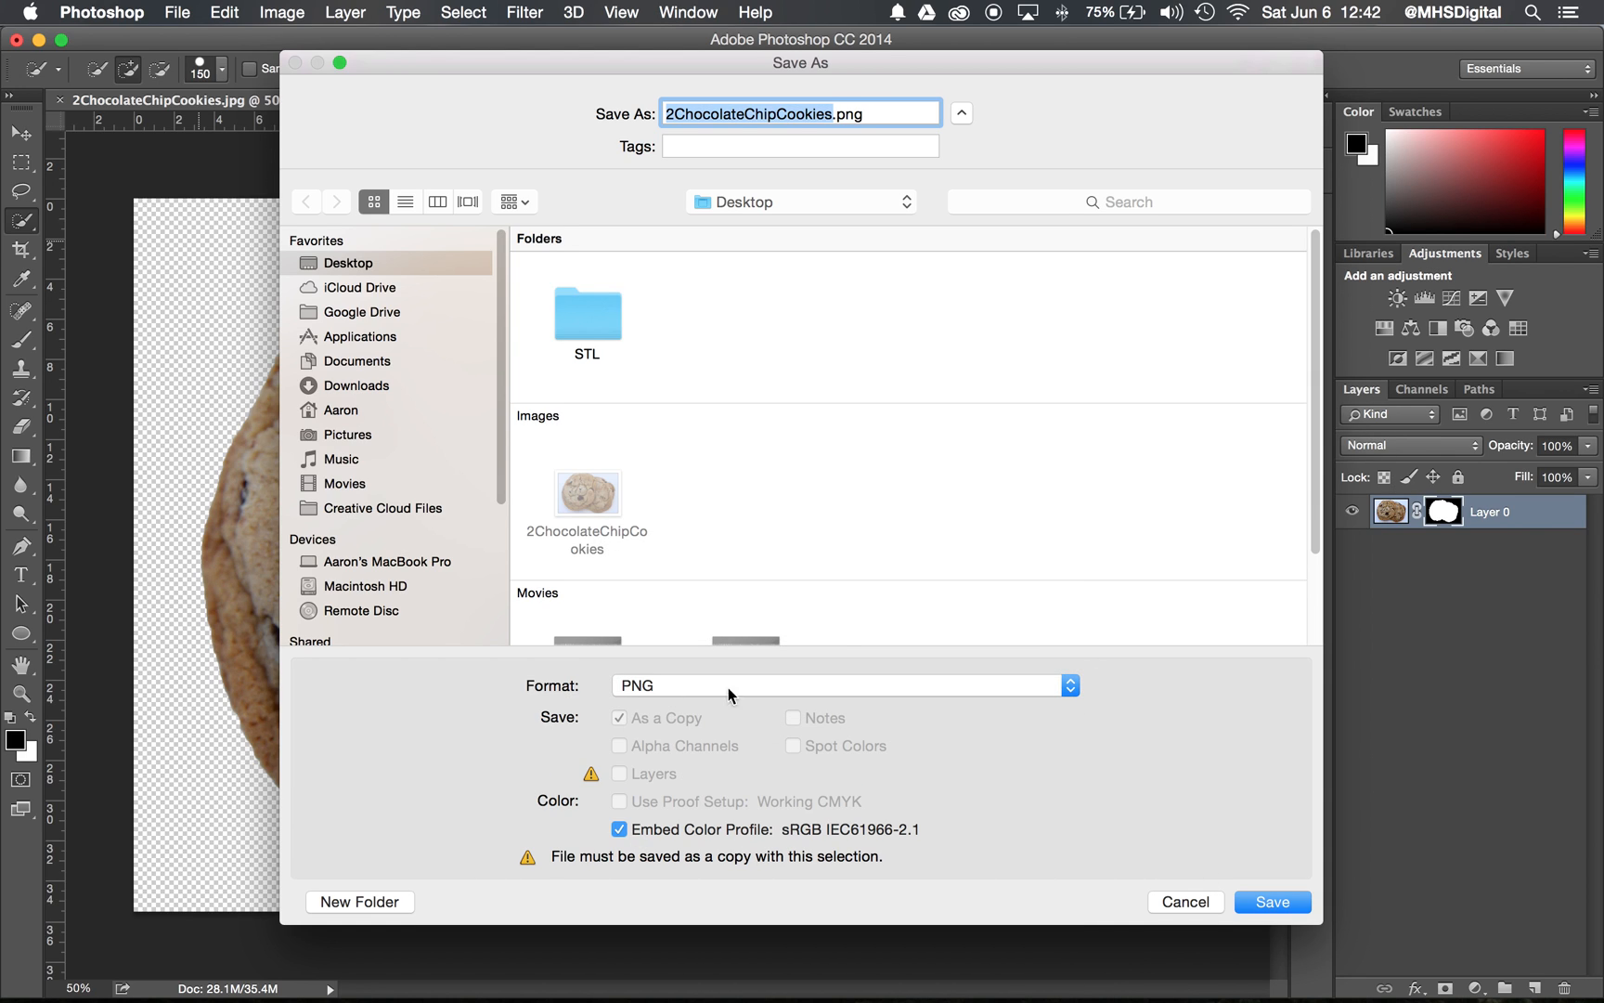
{"action": "left_click", "coordinate": [1272, 900]}
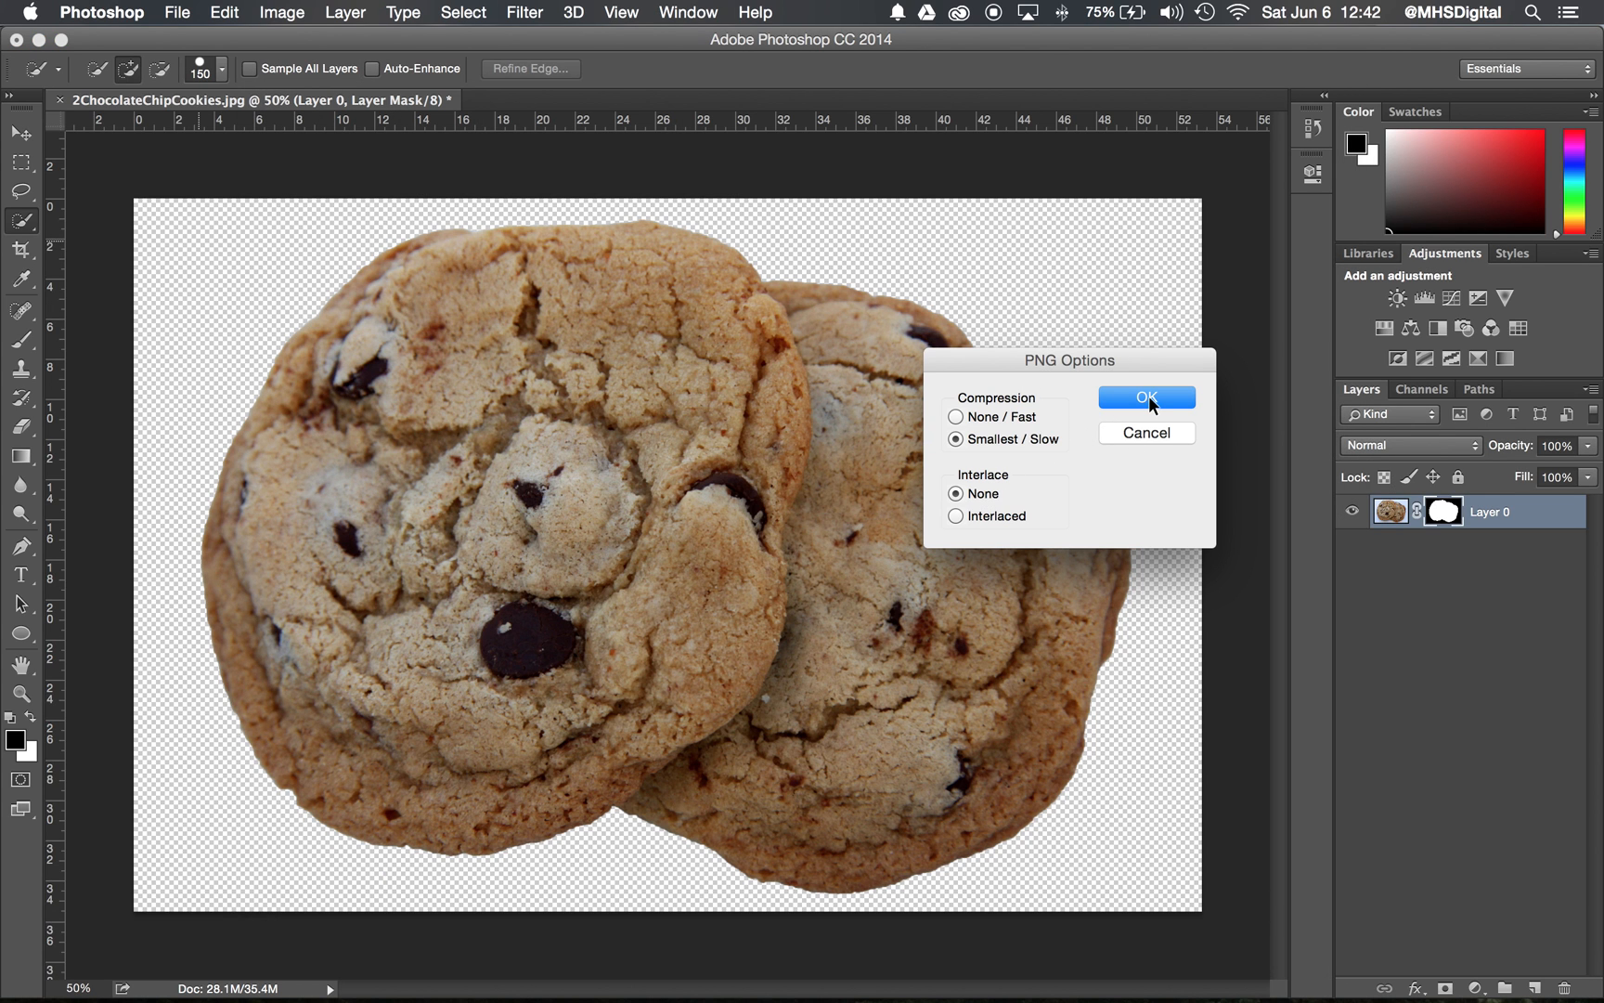
{"action": "left_click", "coordinate": [1146, 398]}
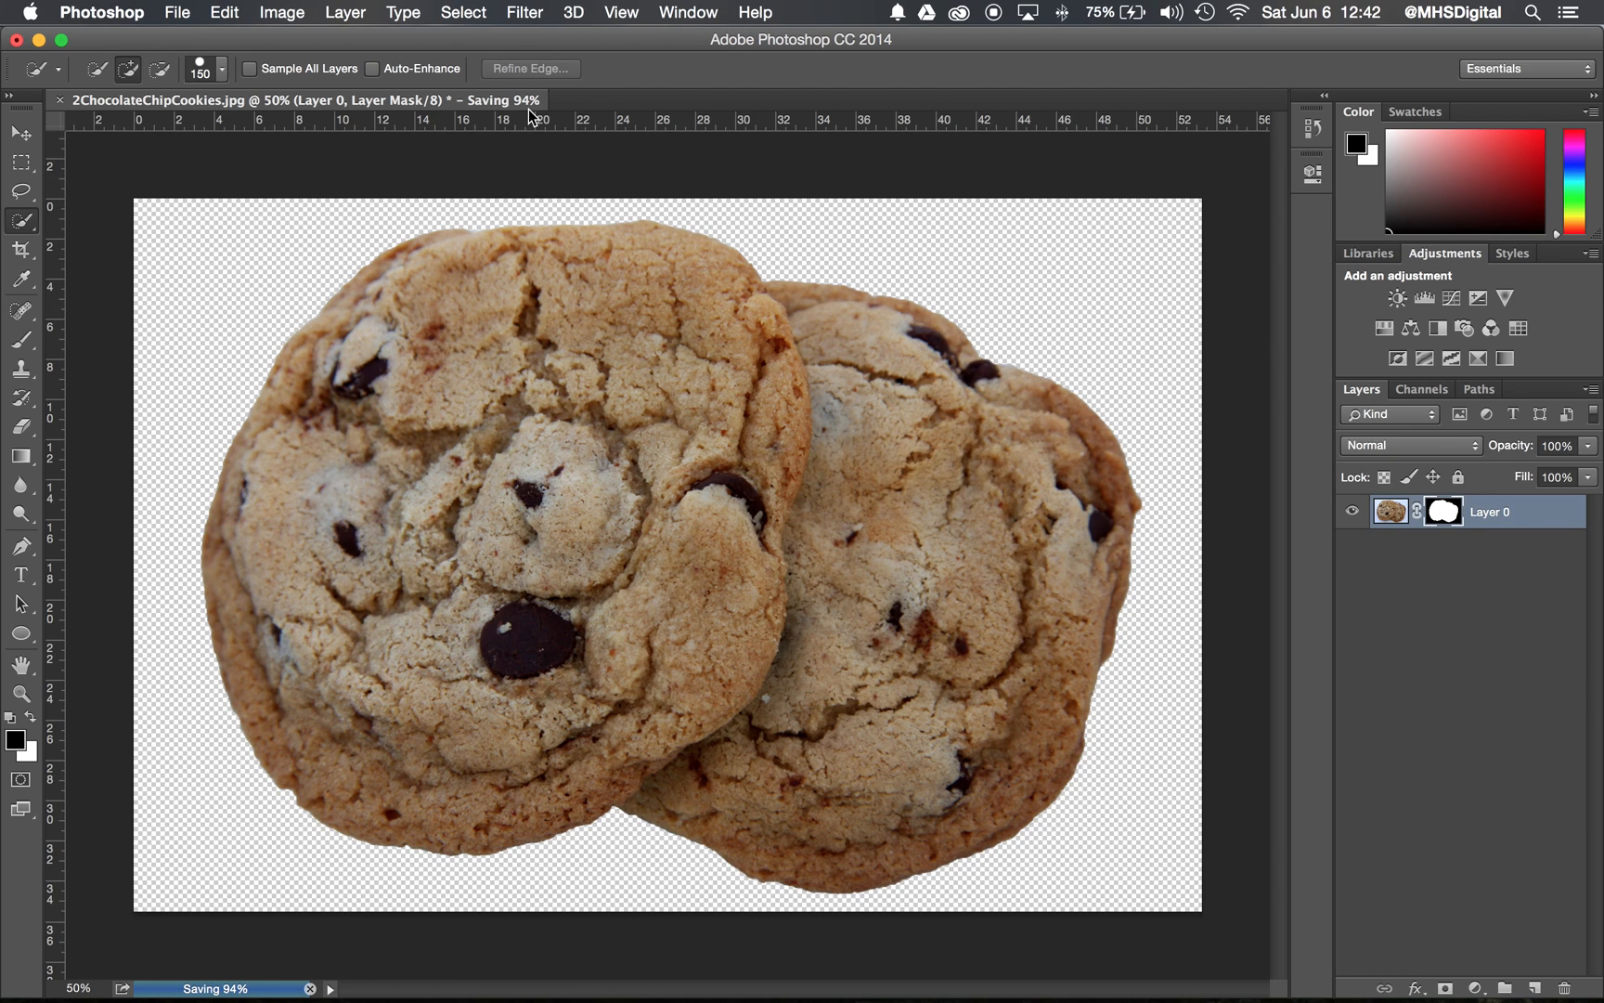
{"action": "mouse_move", "coordinate": [530, 99]}
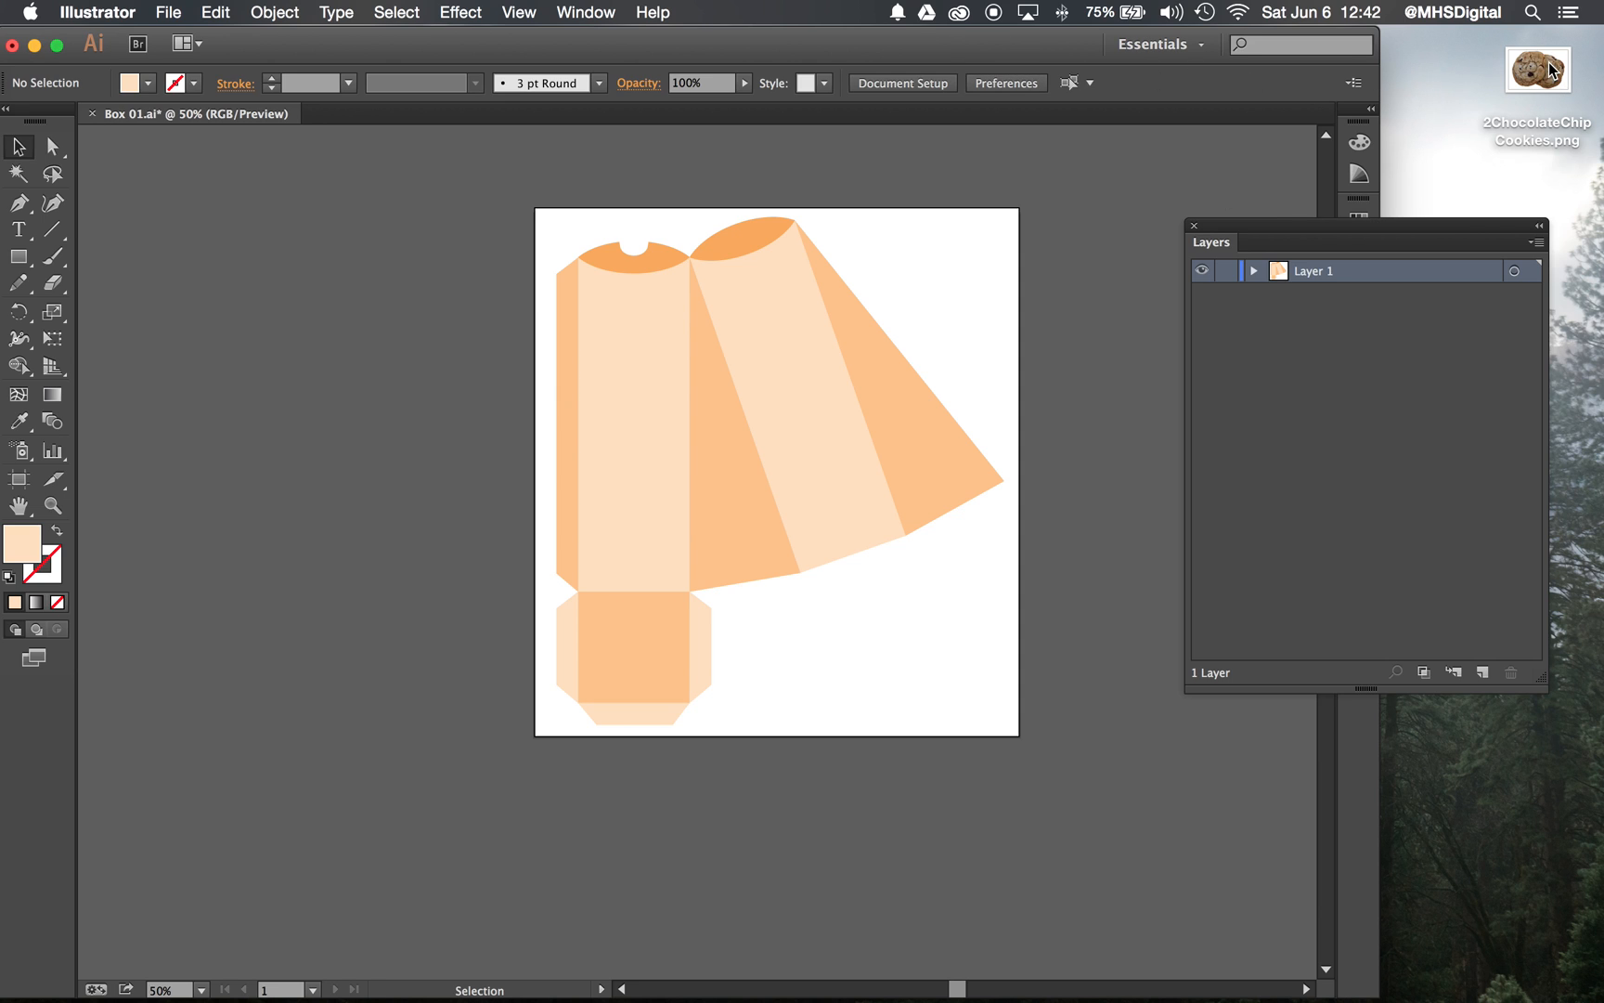
Pick up the saved cookie PNG from the desktop for placing into the Box 01 template
{"action": "left_click", "coordinate": [1537, 68]}
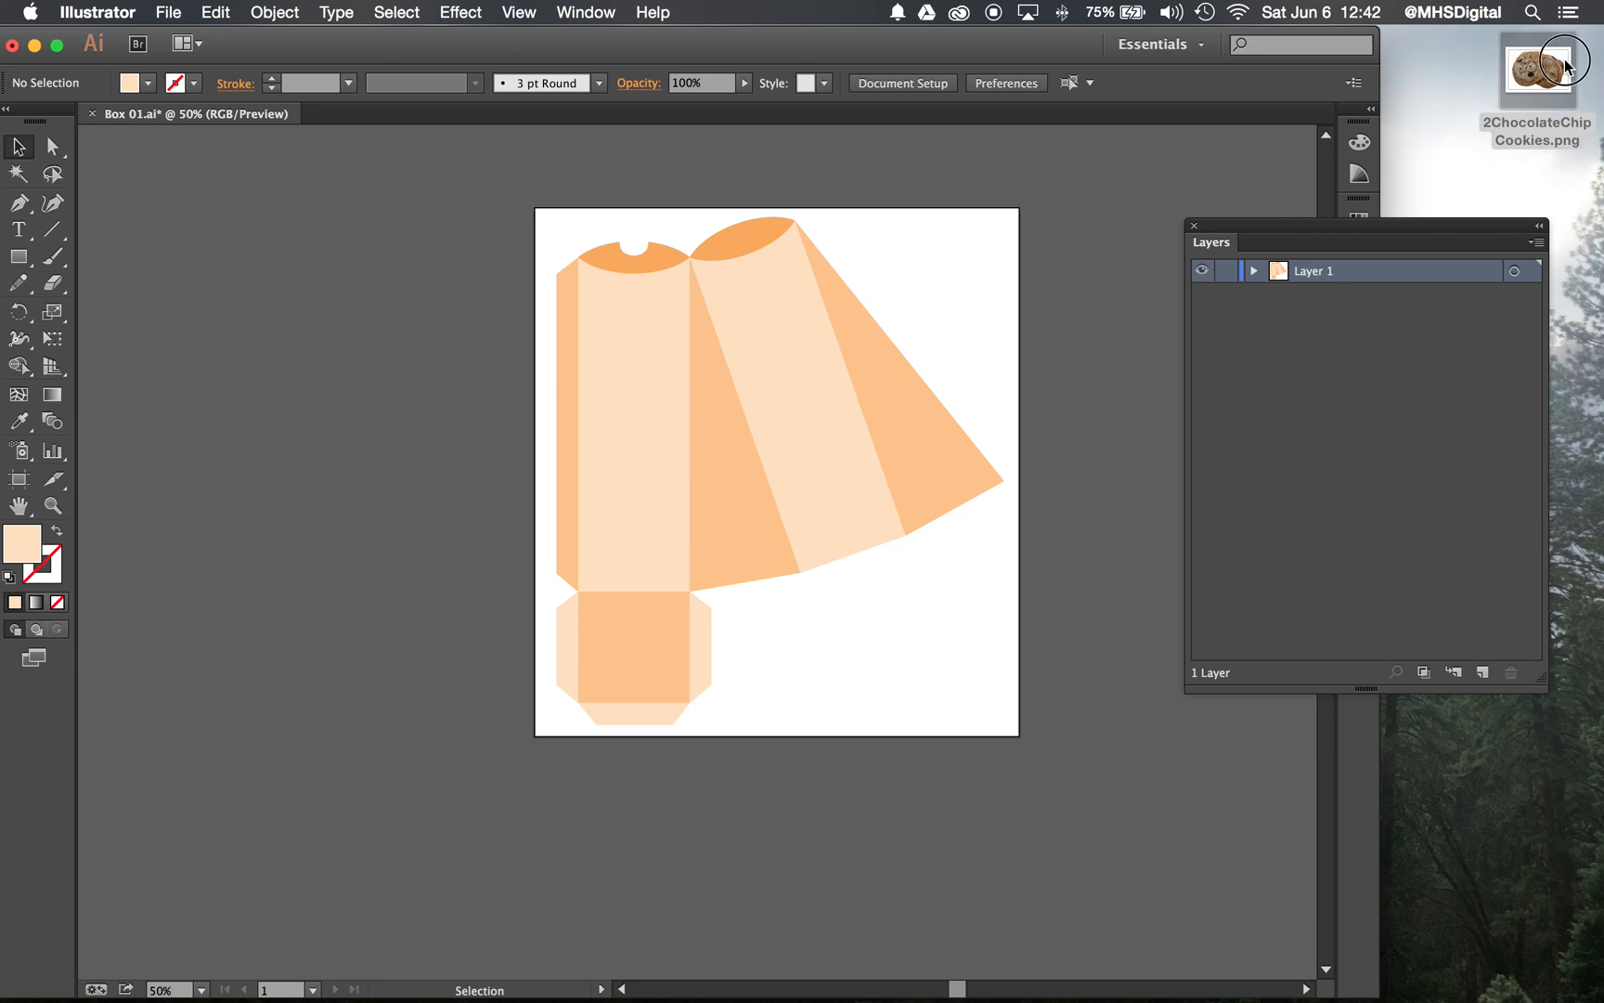
{"action": "left_click", "coordinate": [1537, 69]}
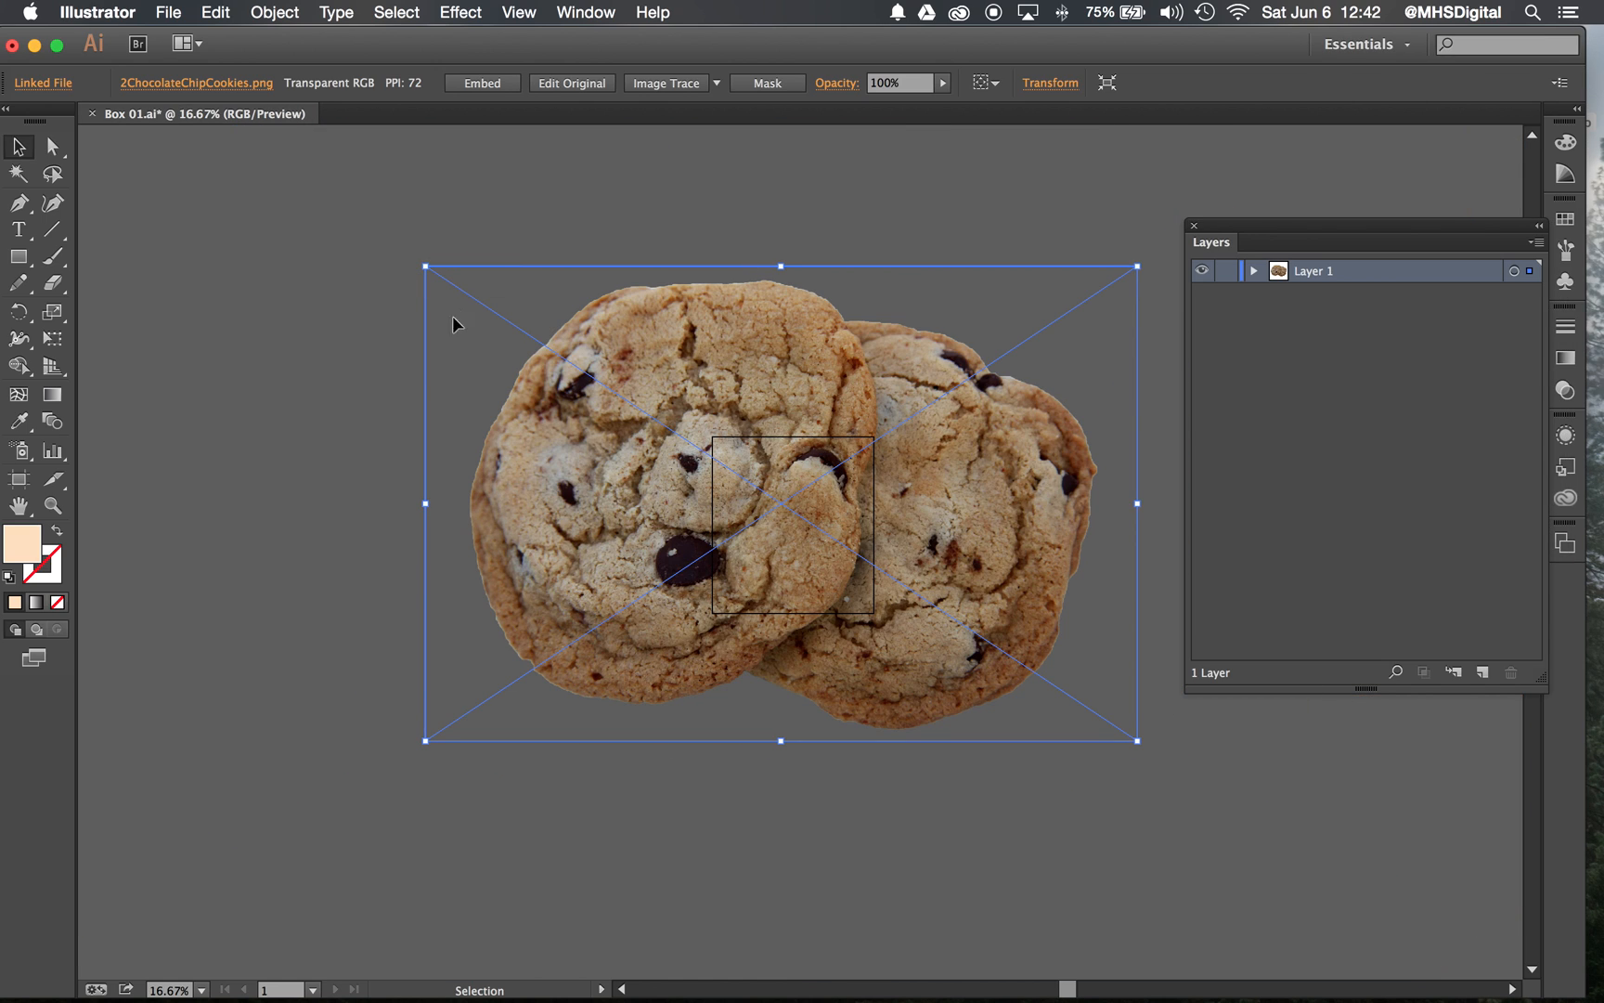
{"action": "mouse_move", "coordinate": [427, 263]}
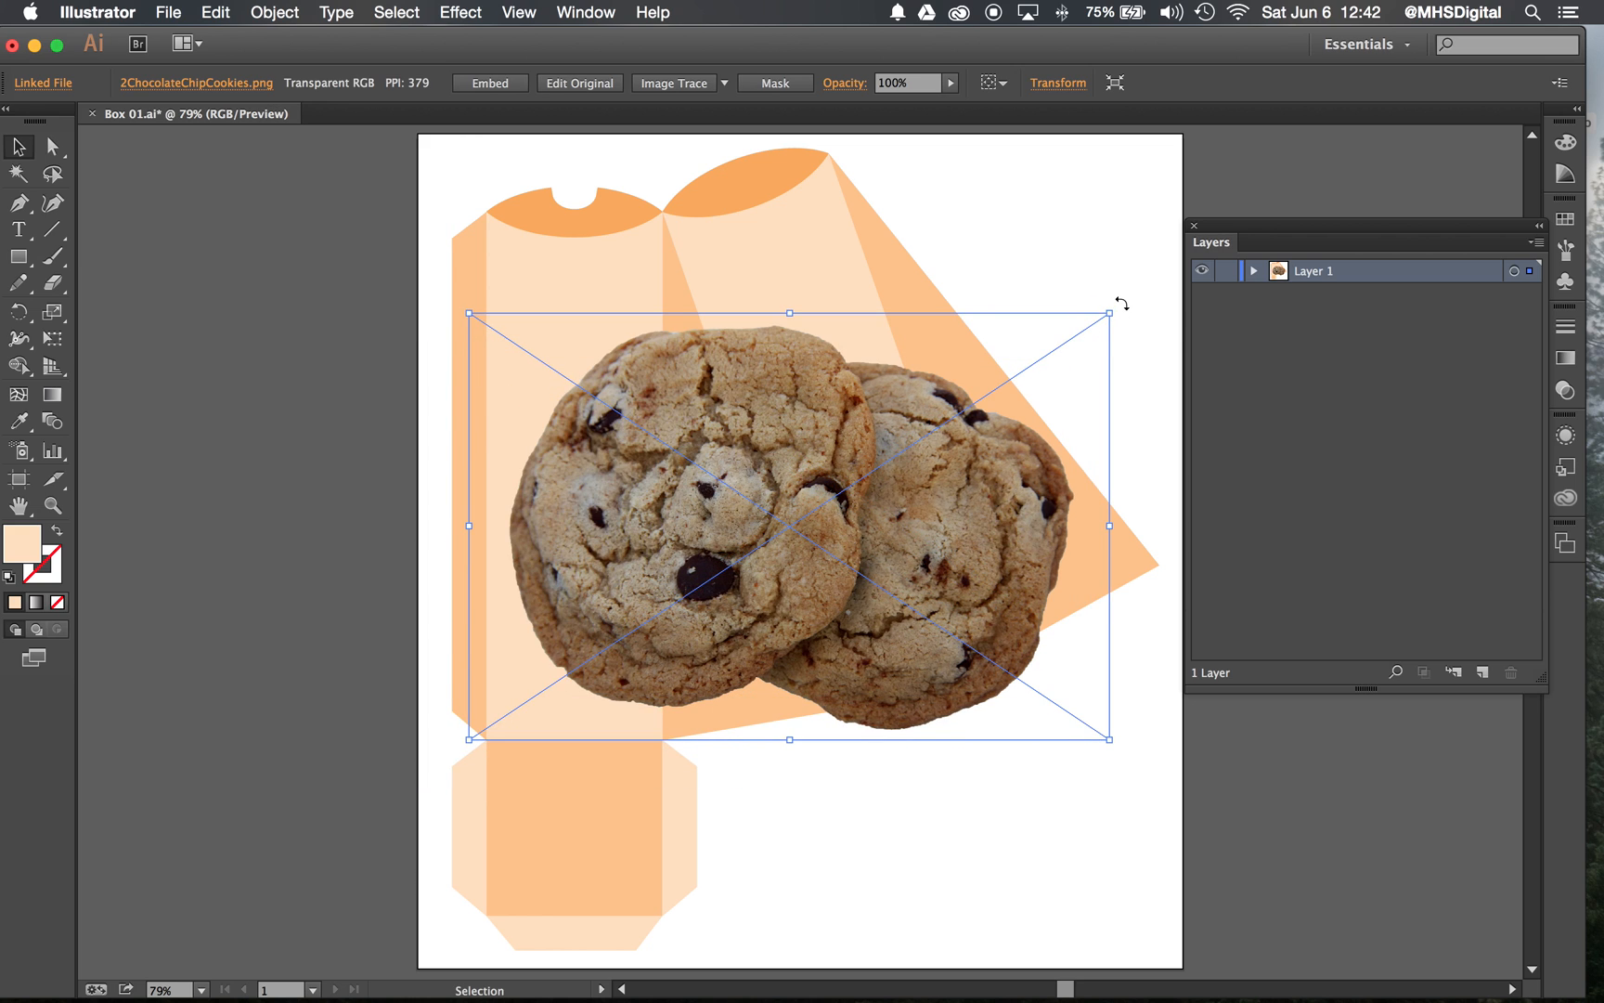
Rotate the placed cookie image to a slight tilt across the box panels
{"action": "left_click_drag", "start_coordinate": [1115, 303], "coordinate": [1084, 286]}
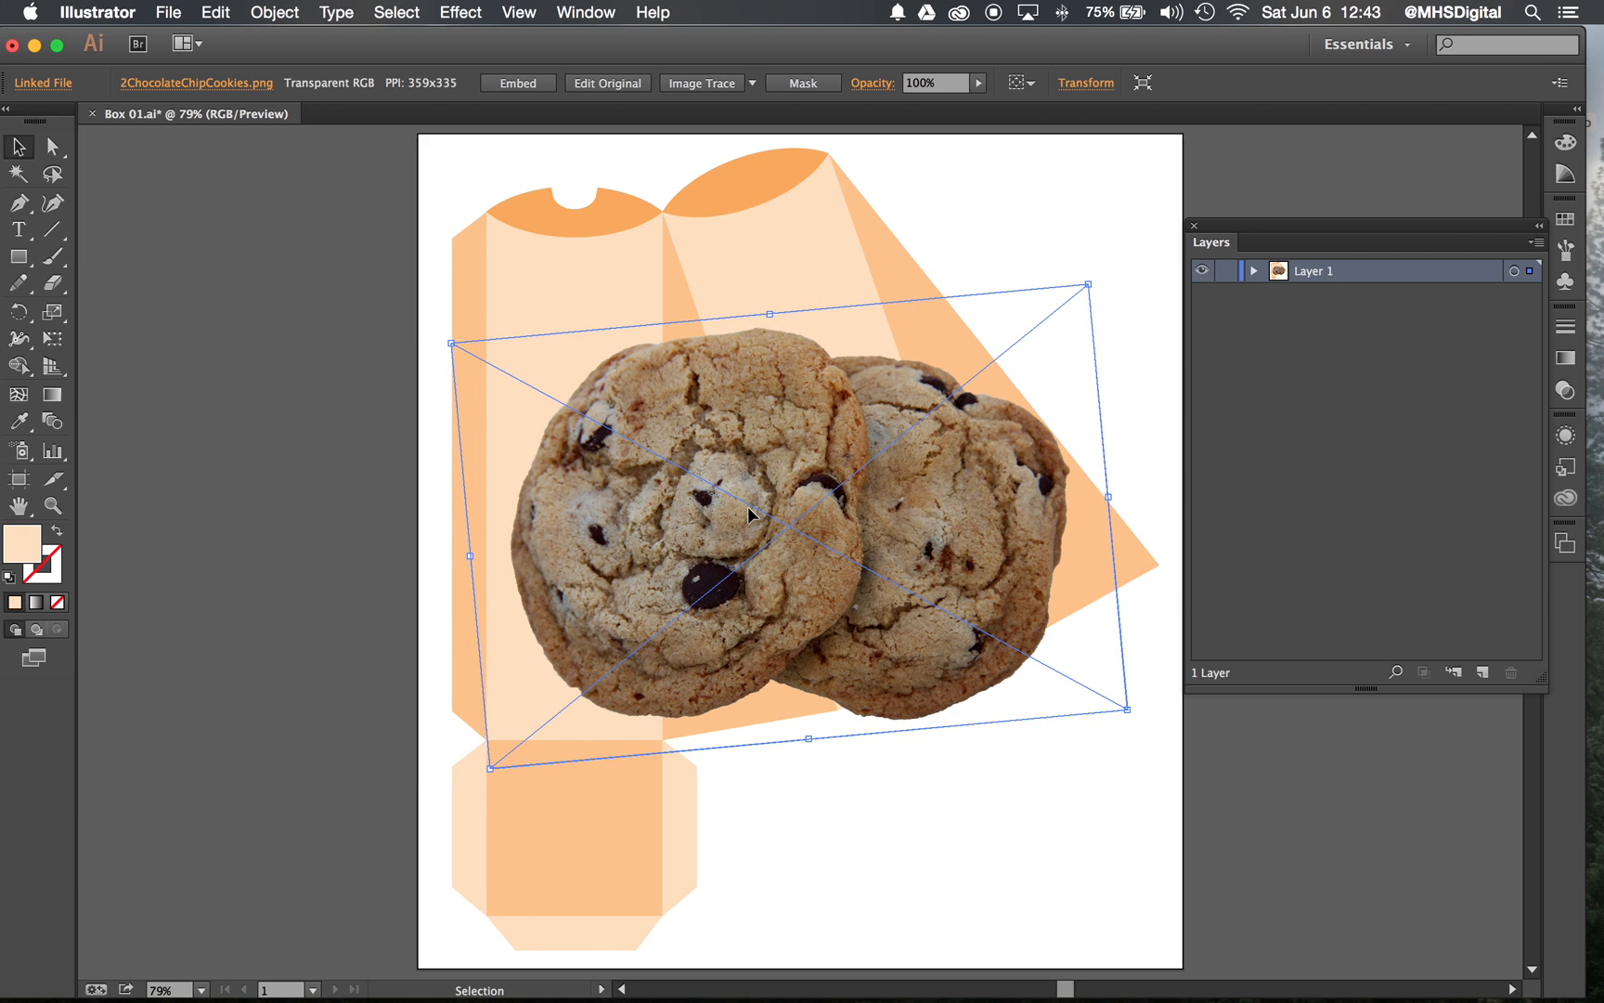
{"action": "mouse_move", "coordinate": [553, 440]}
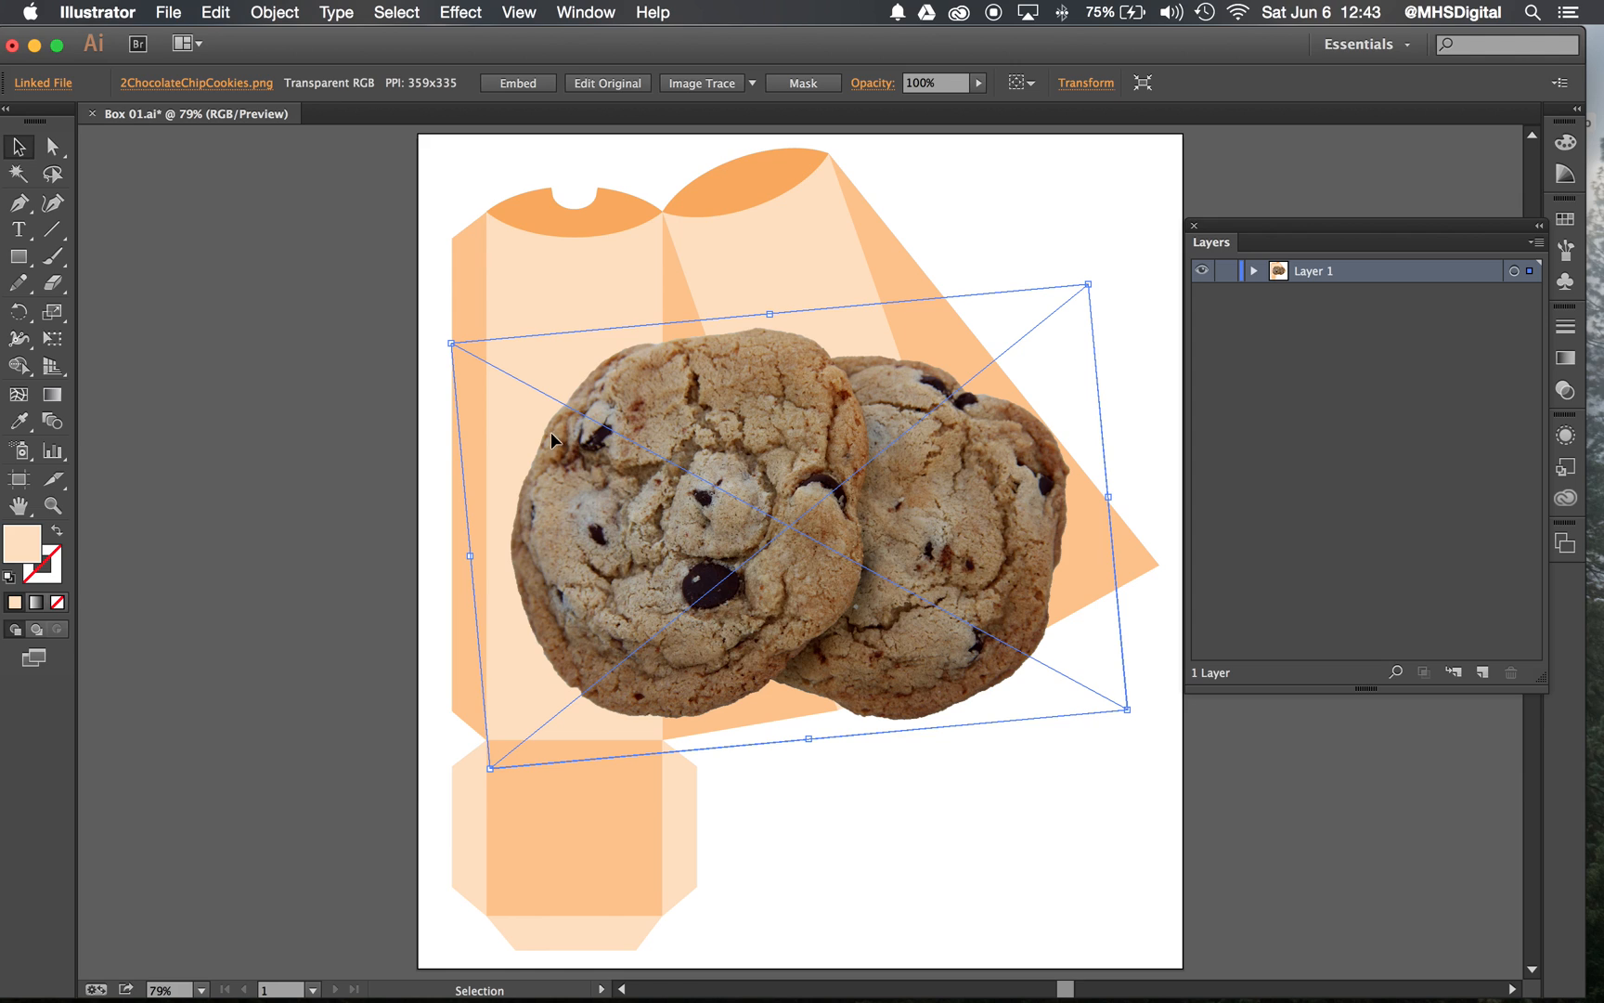
{"action": "mouse_move", "coordinate": [614, 674]}
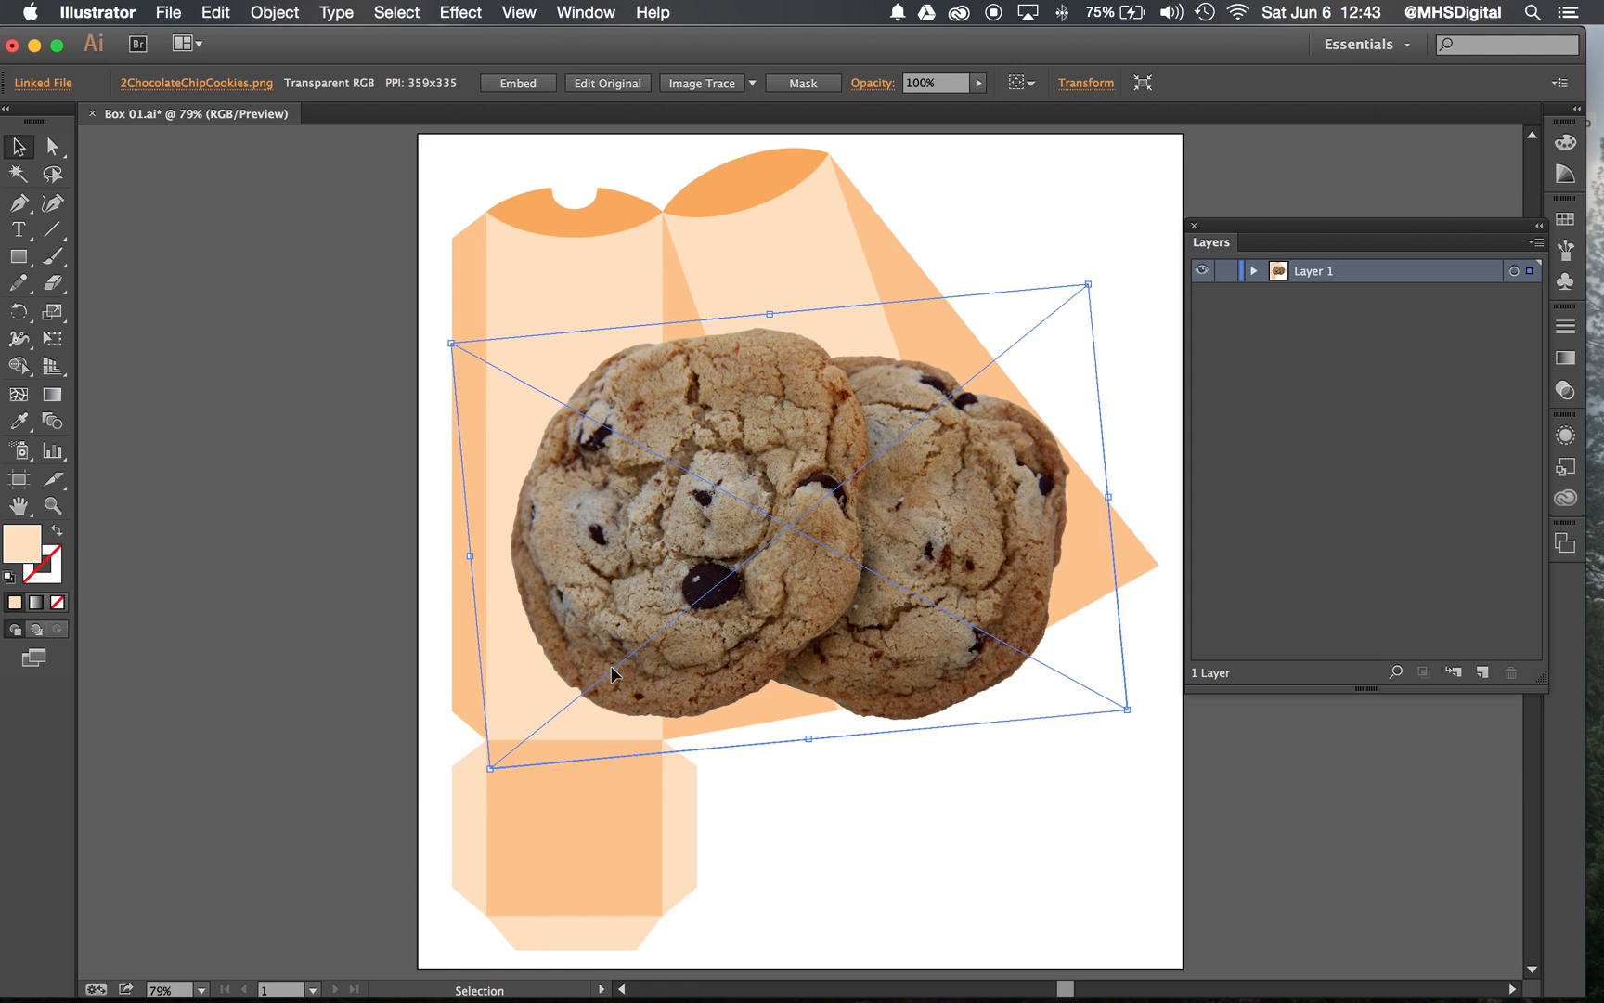
{"action": "mouse_move", "coordinate": [1164, 47]}
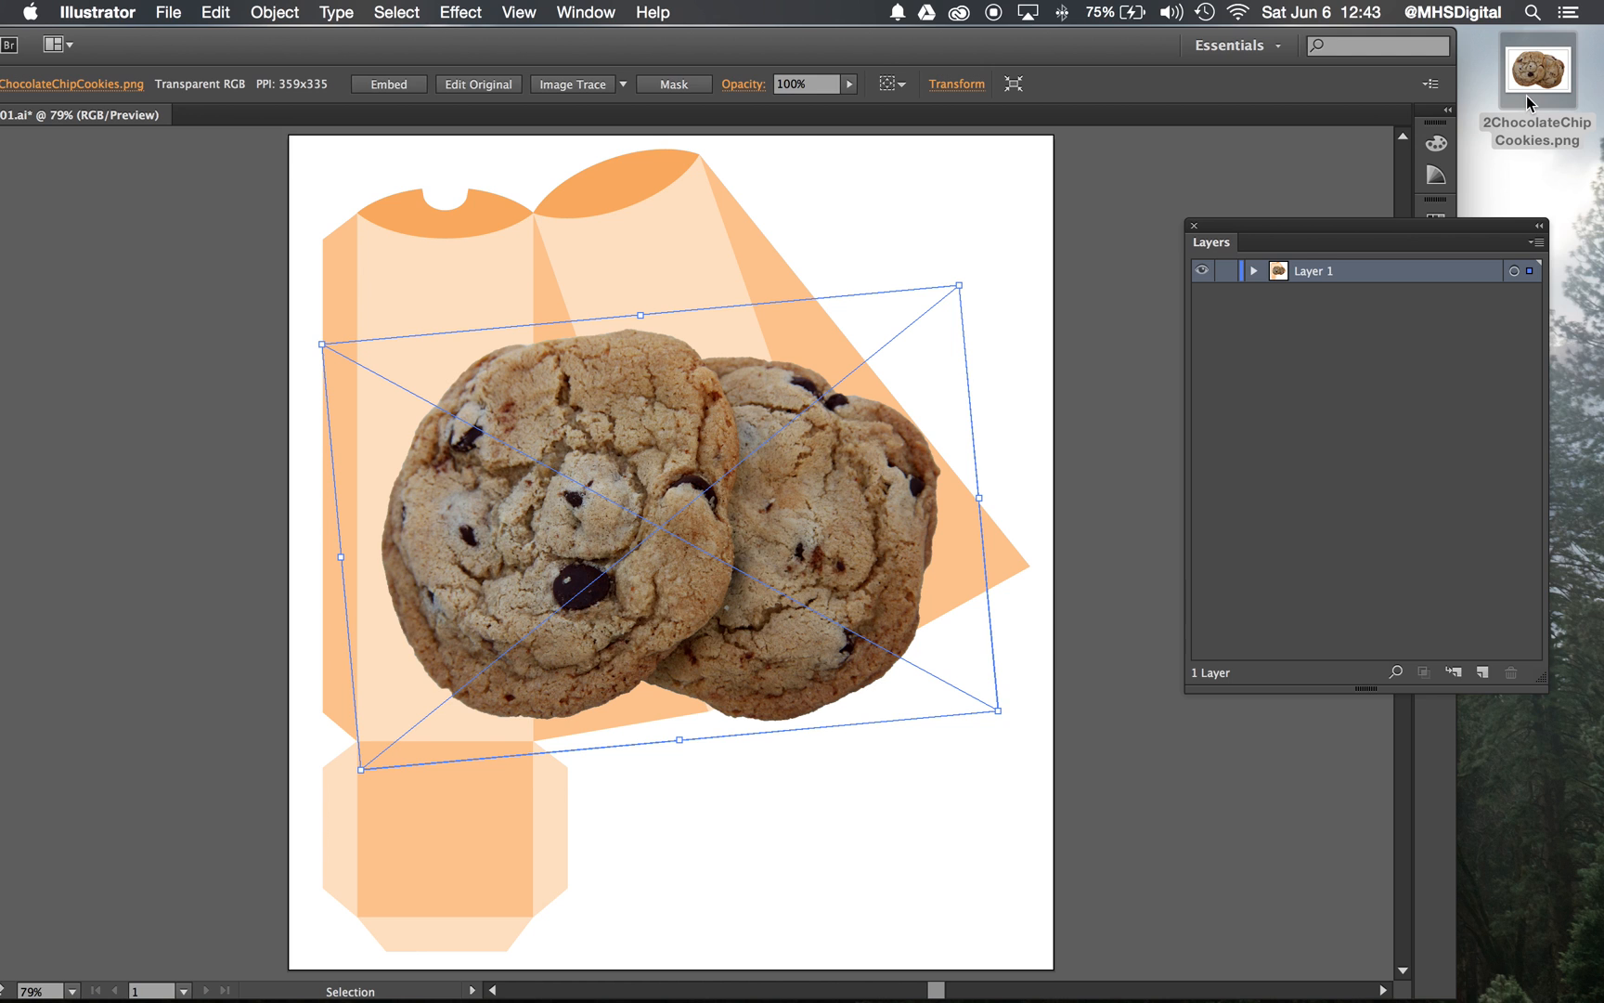
{"action": "mouse_move", "coordinate": [752, 602]}
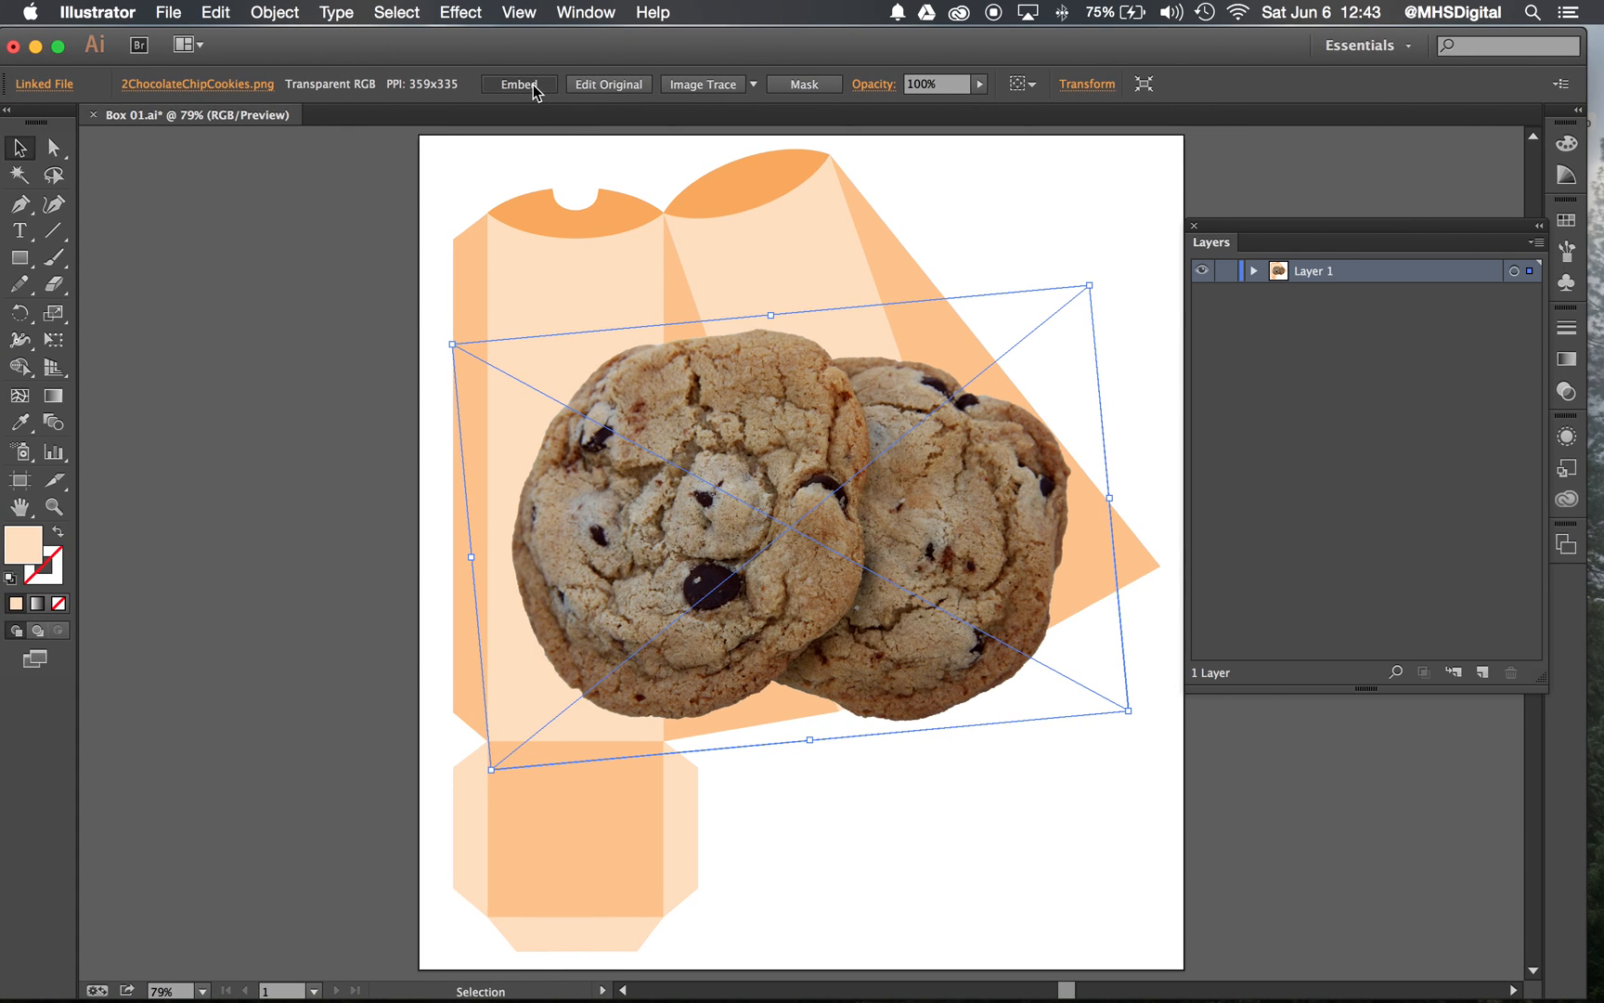
Embed the tilted cookie image in the document instead of linking to the PNG
{"action": "left_click", "coordinate": [518, 83]}
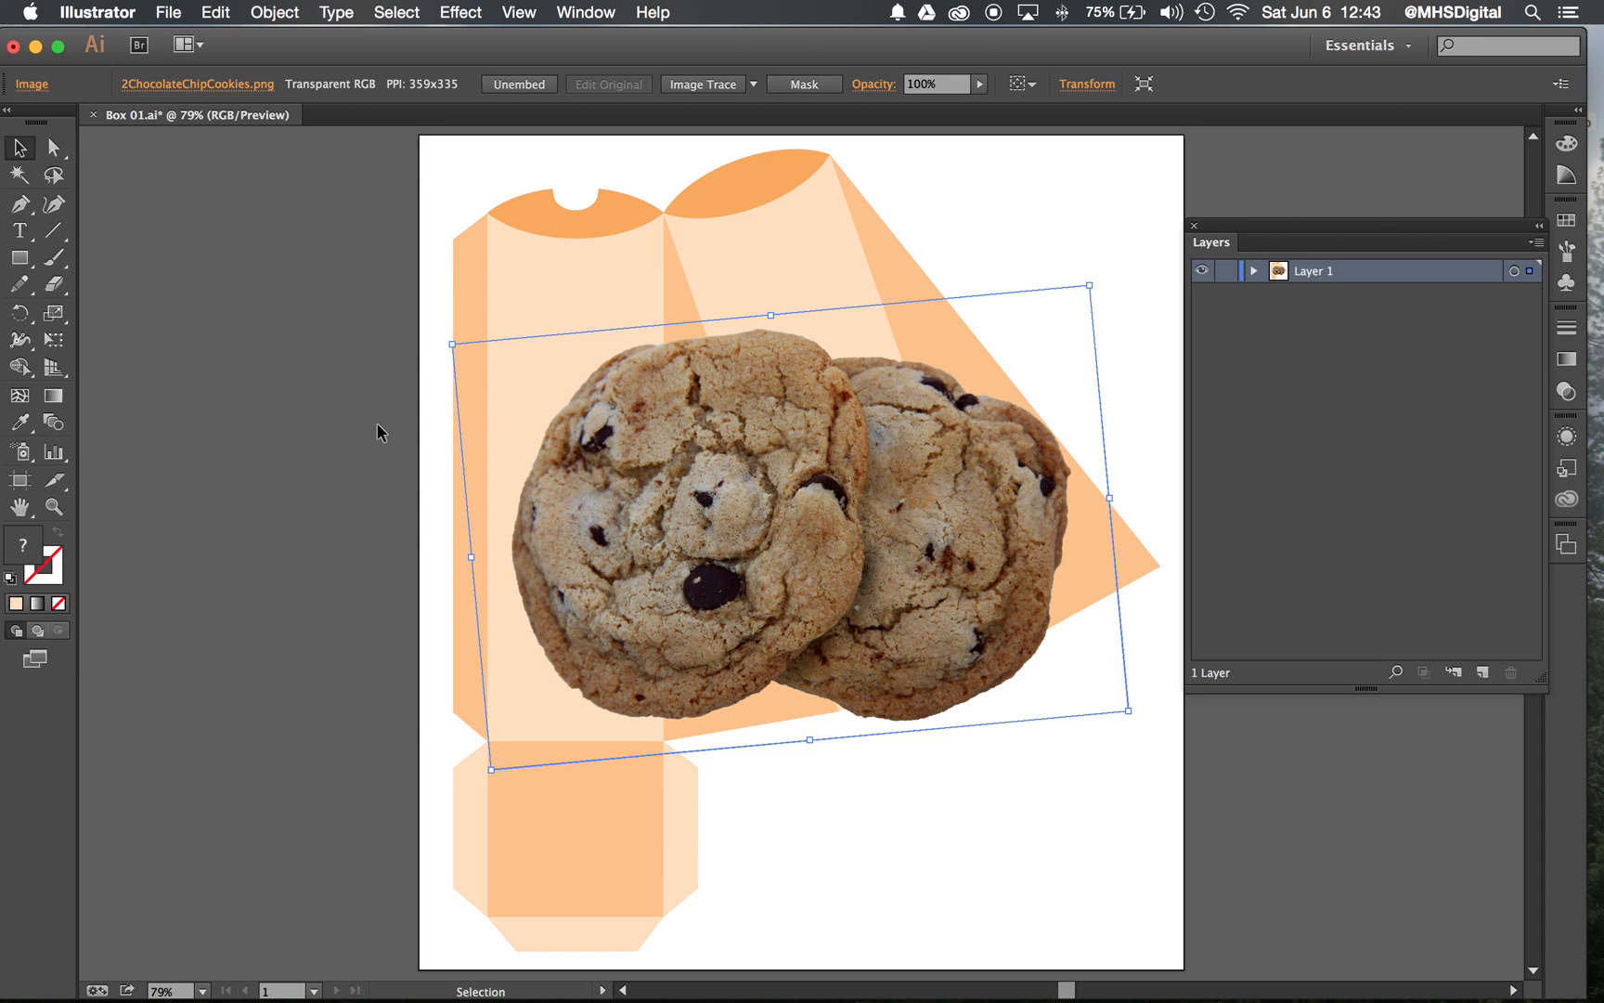
{"action": "mouse_move", "coordinate": [977, 329]}
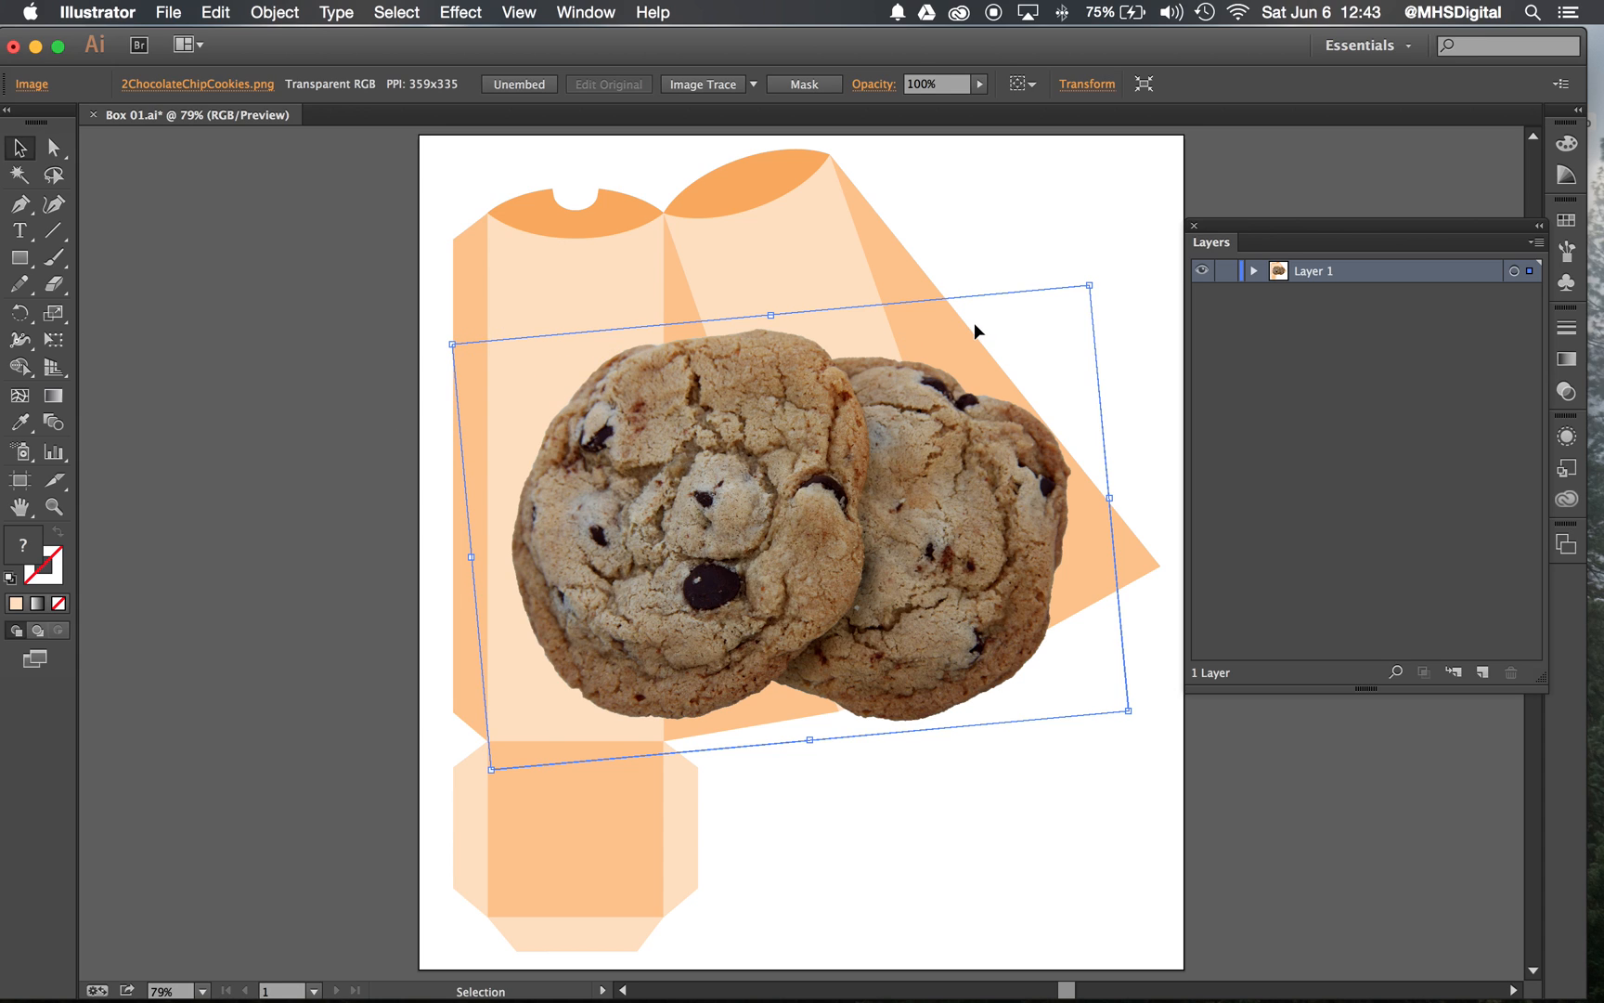
{"action": "mouse_move", "coordinate": [1087, 284]}
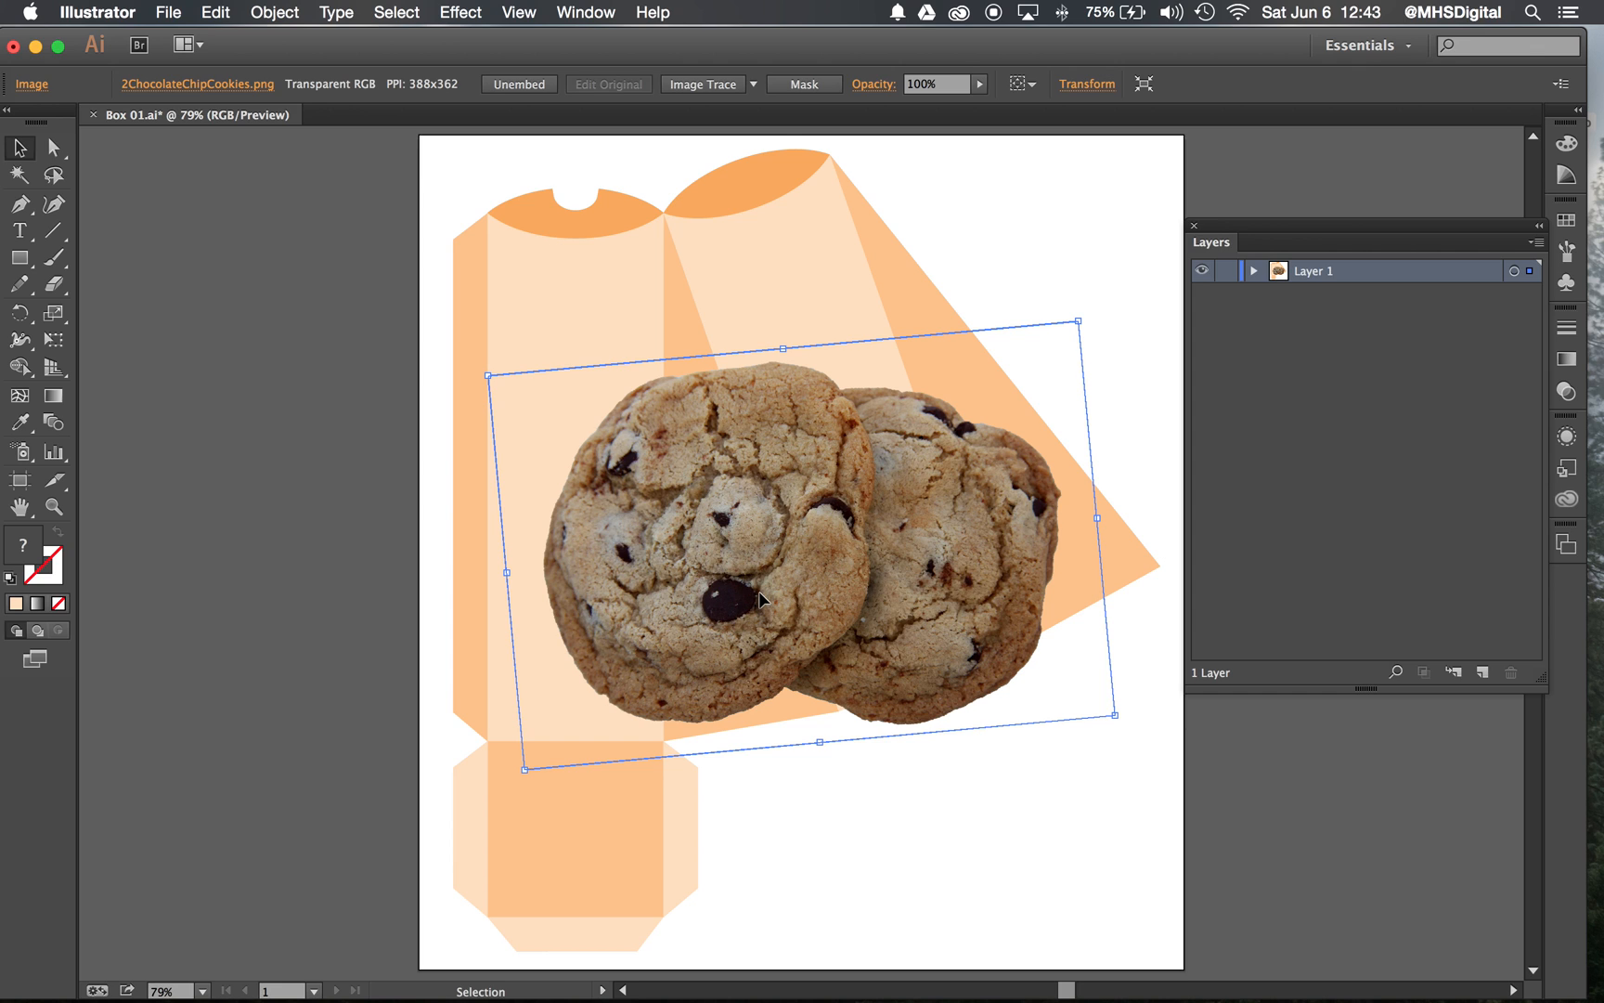
Shift the enlarged cookie image lower to settle over the box's central panels
{"action": "left_click_drag", "start_coordinate": [757, 600], "coordinate": [780, 729]}
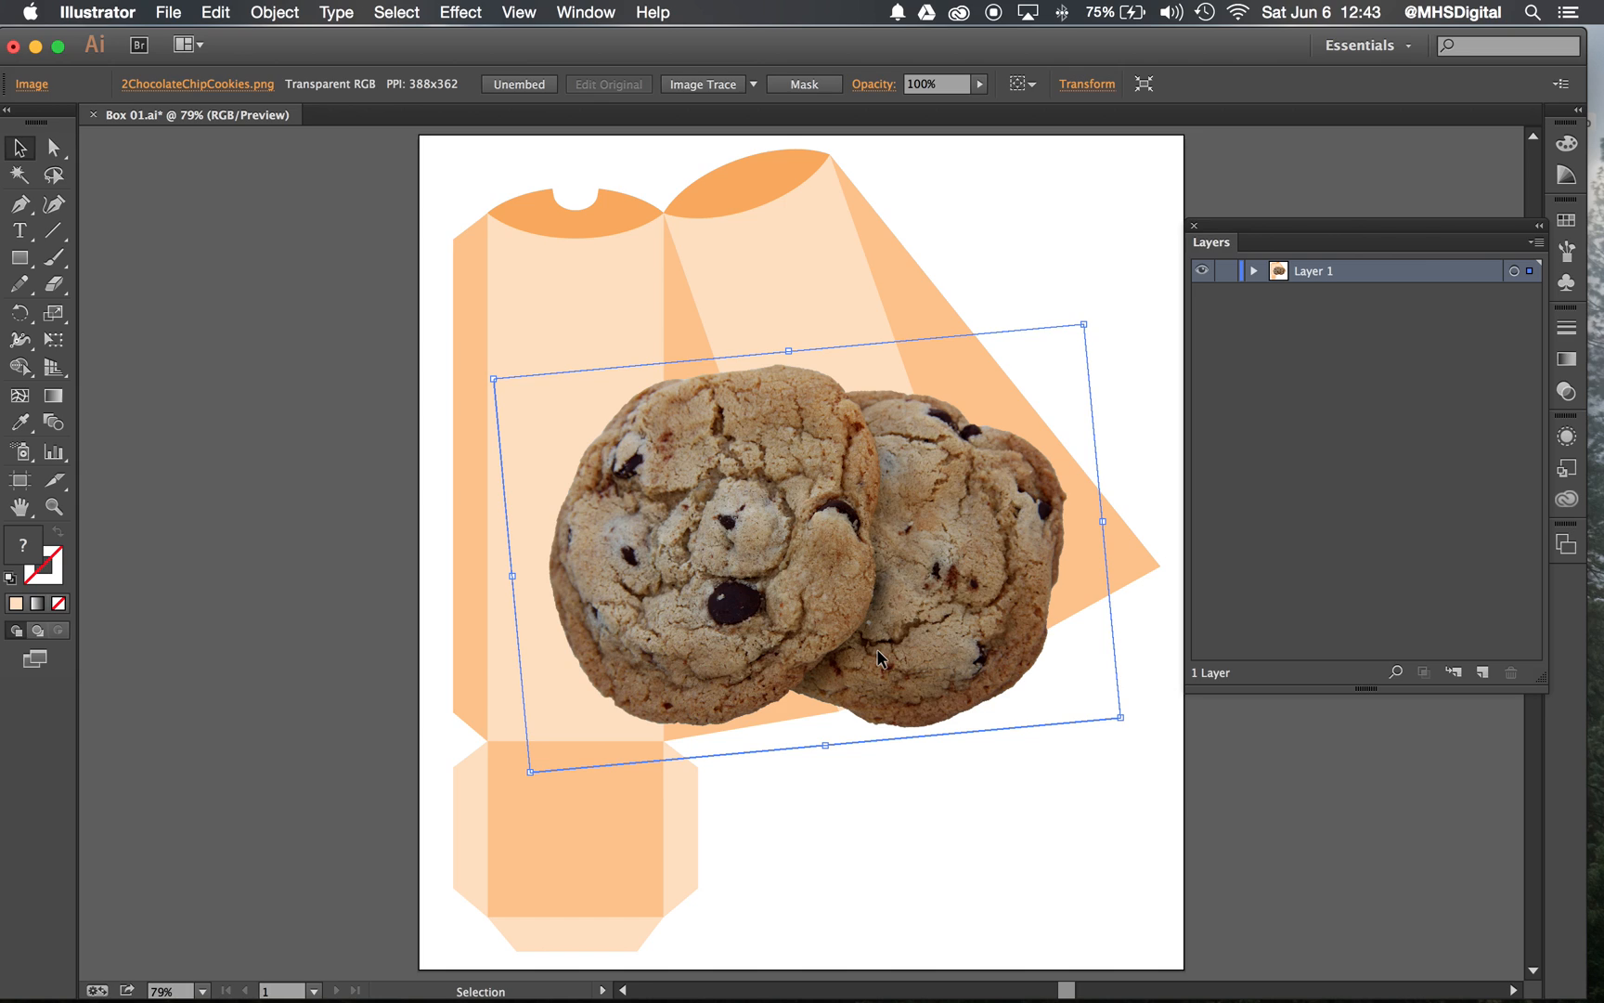
{"action": "mouse_move", "coordinate": [1201, 481]}
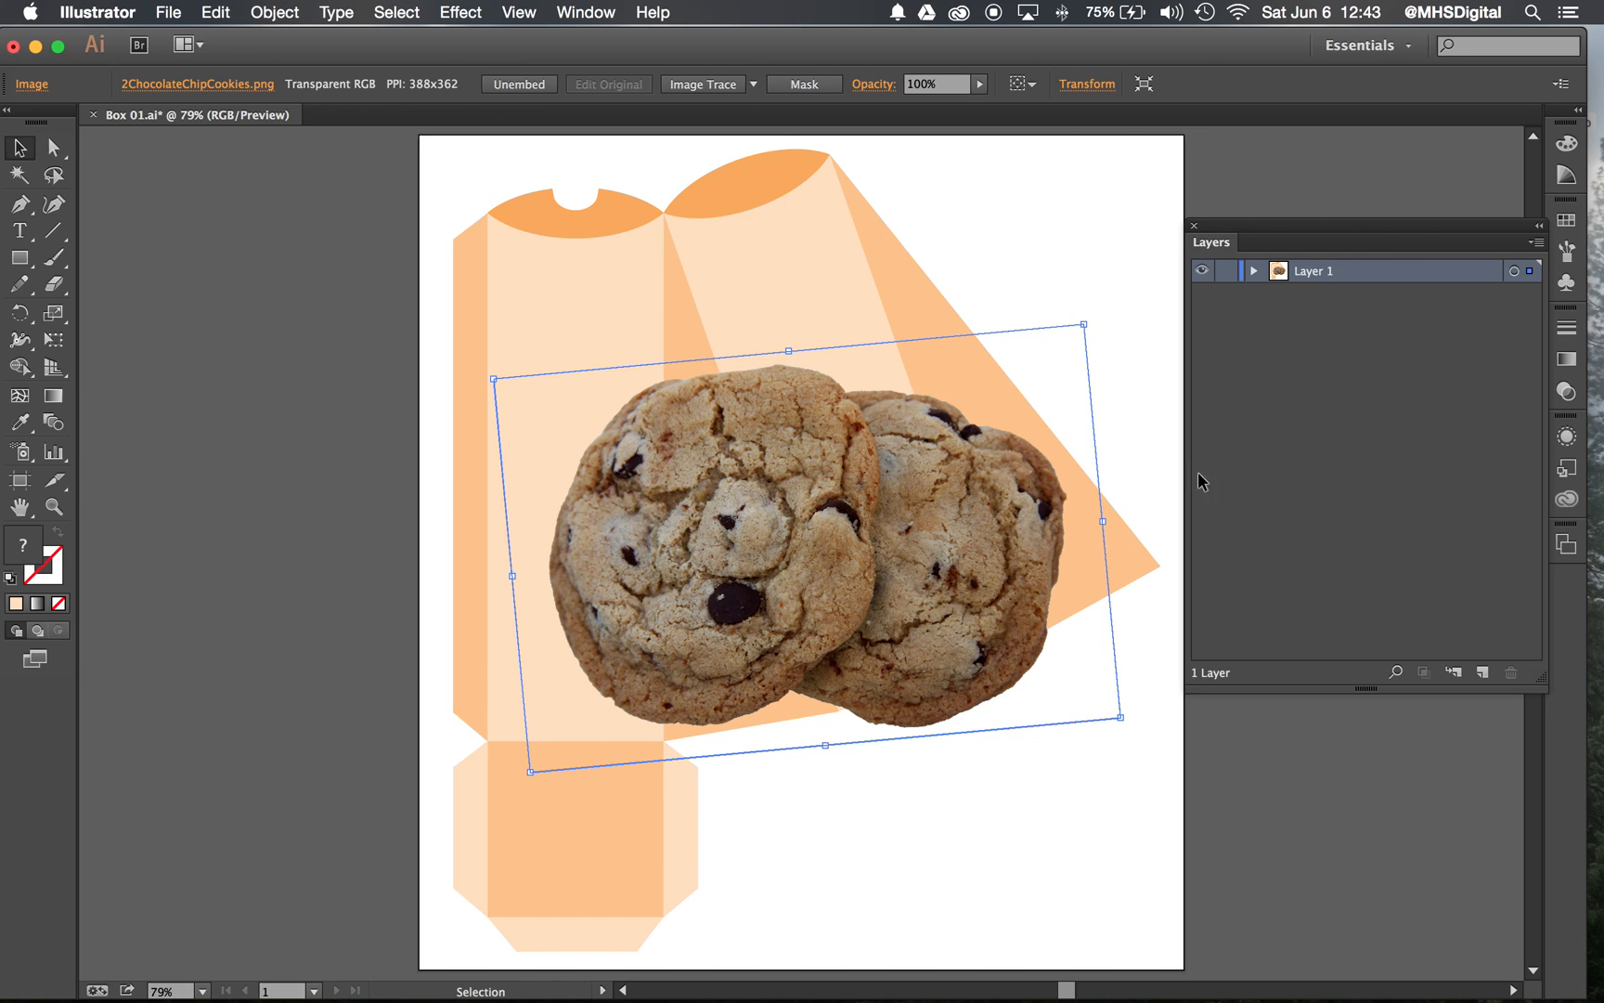